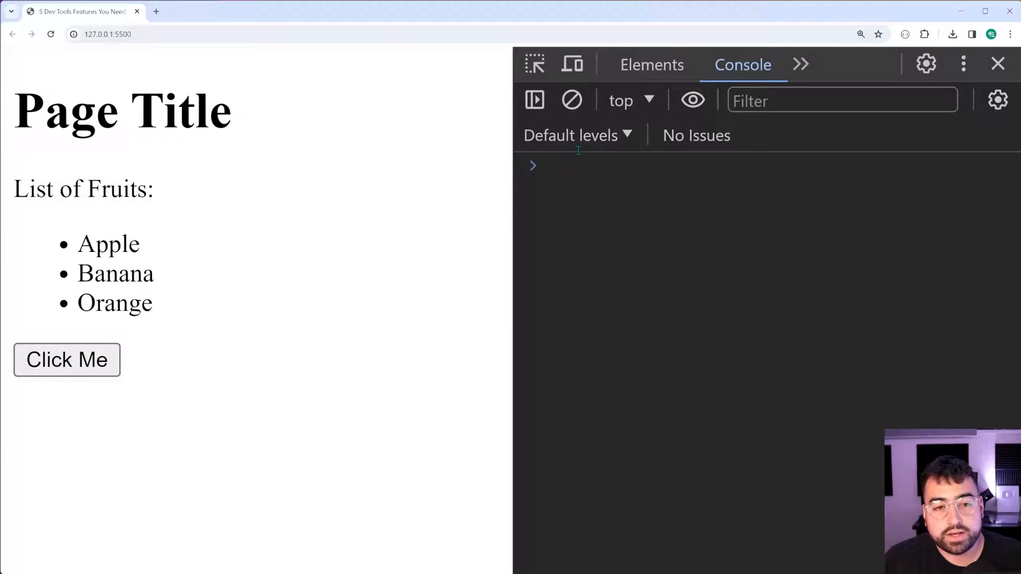
# Select the fruit list <ul> in Elements and evaluate $0 in the console to print it.
pyautogui.click(651, 65)
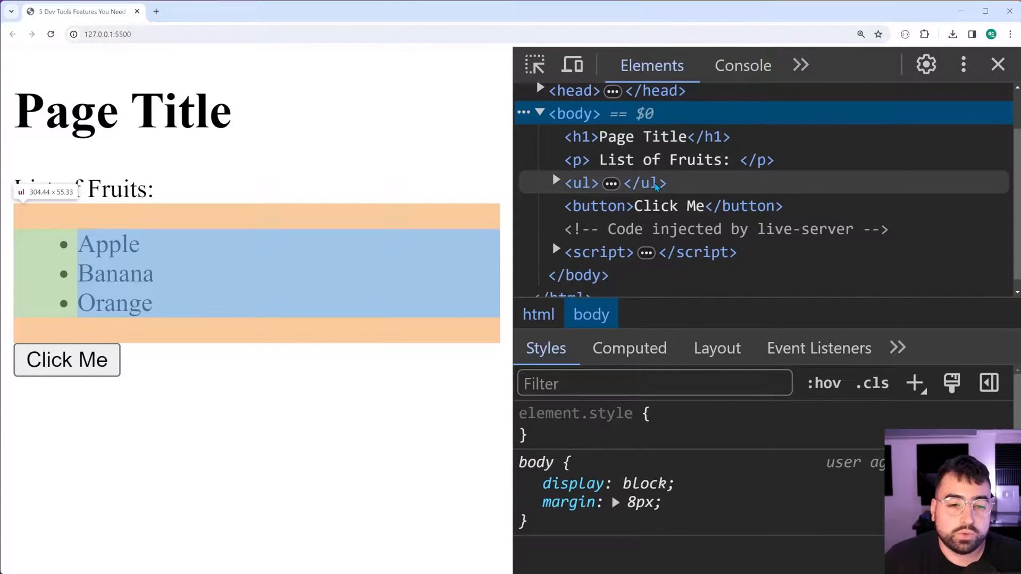
pyautogui.click(581, 183)
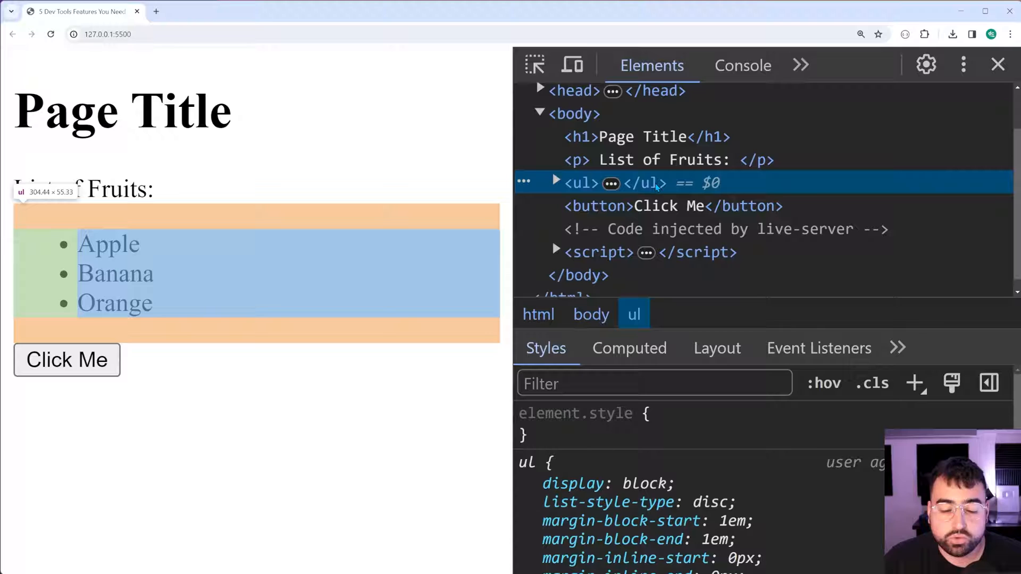
pyautogui.moveTo(655, 188)
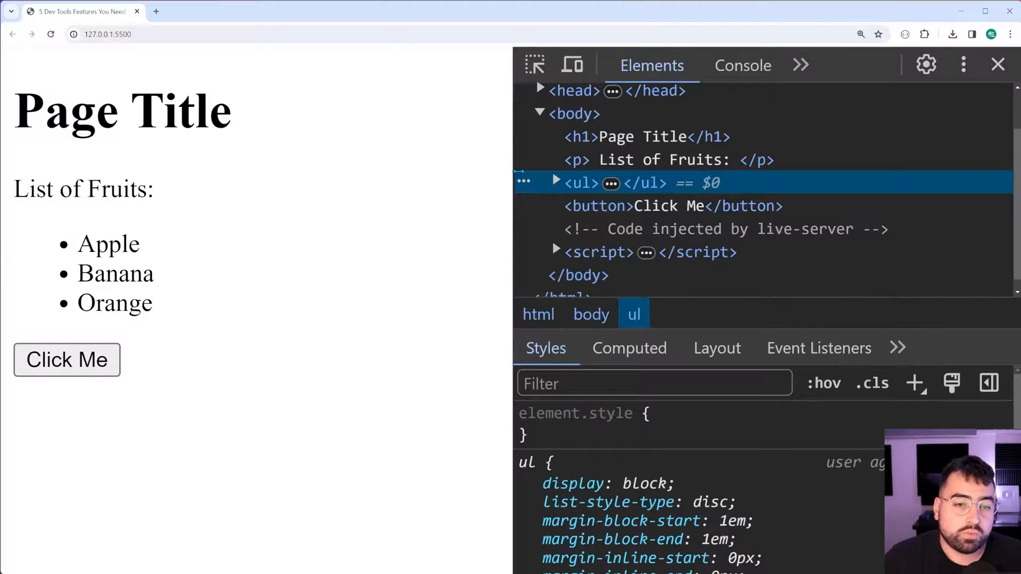
pyautogui.moveTo(579, 183)
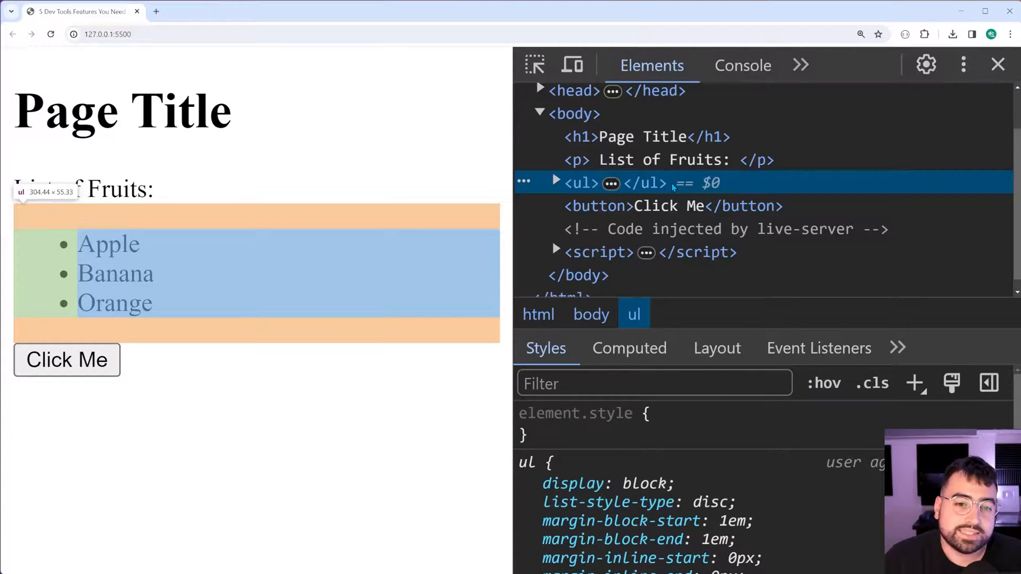
pyautogui.click(742, 65)
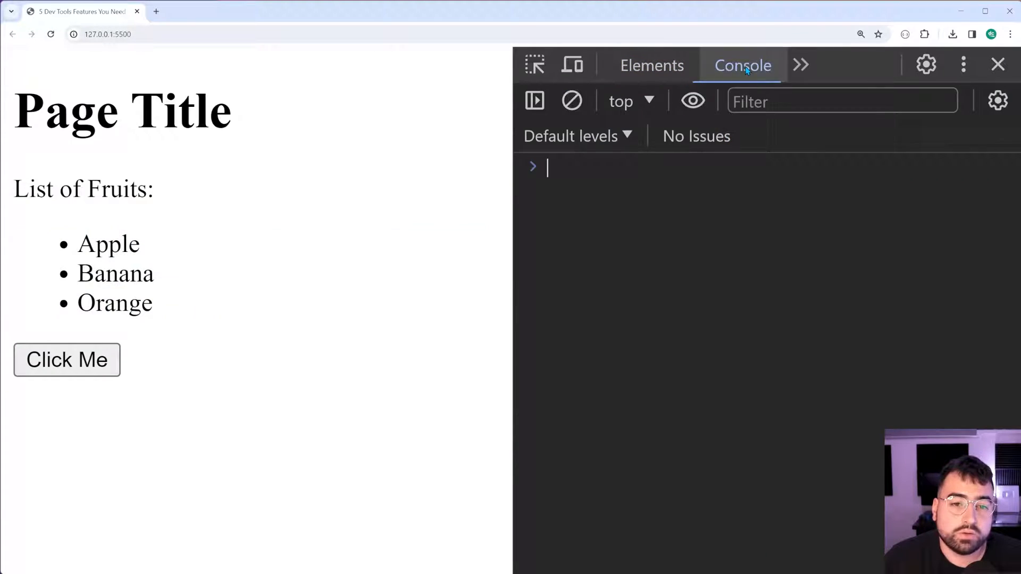
pyautogui.write('$0')
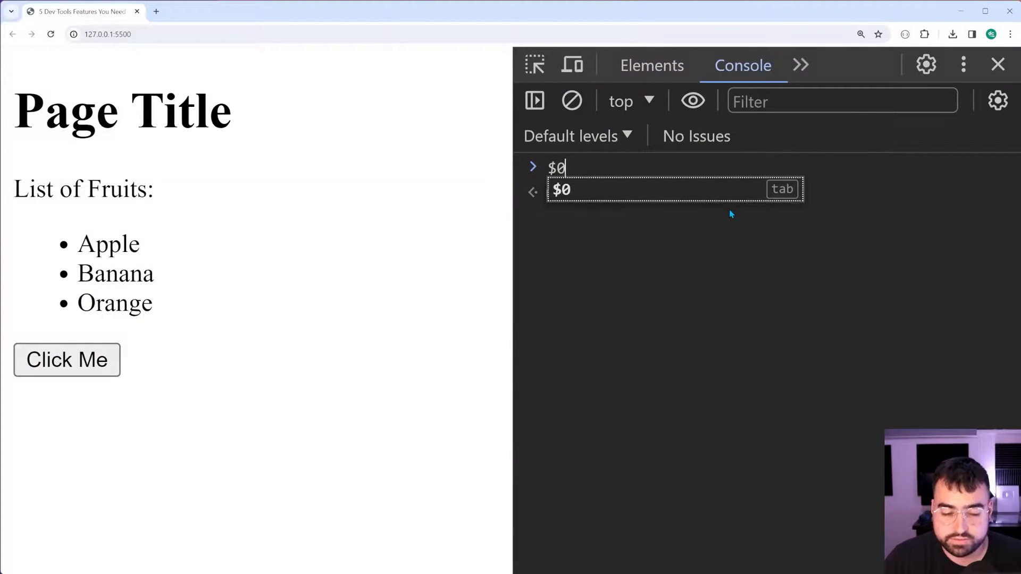
pyautogui.press('Enter')
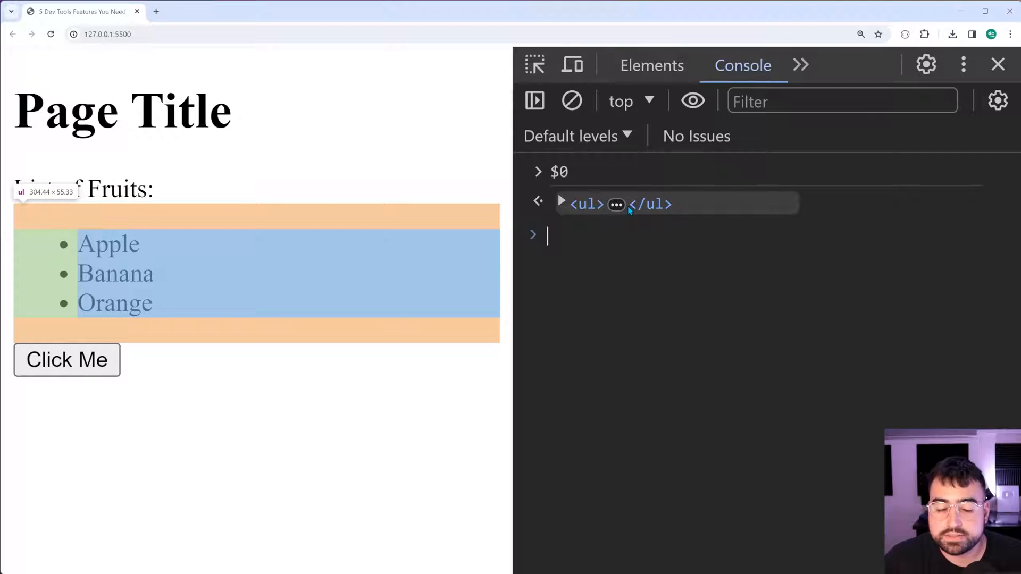
# Select the Page Title <h1> so $0 returns it, then run $0.click() in the console.
pyautogui.click(651, 65)
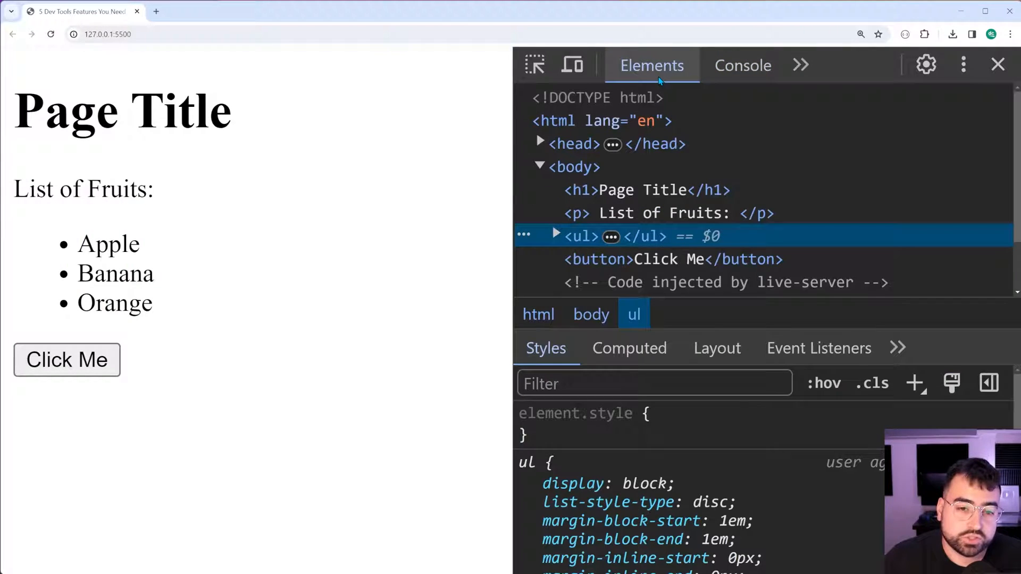
pyautogui.click(651, 190)
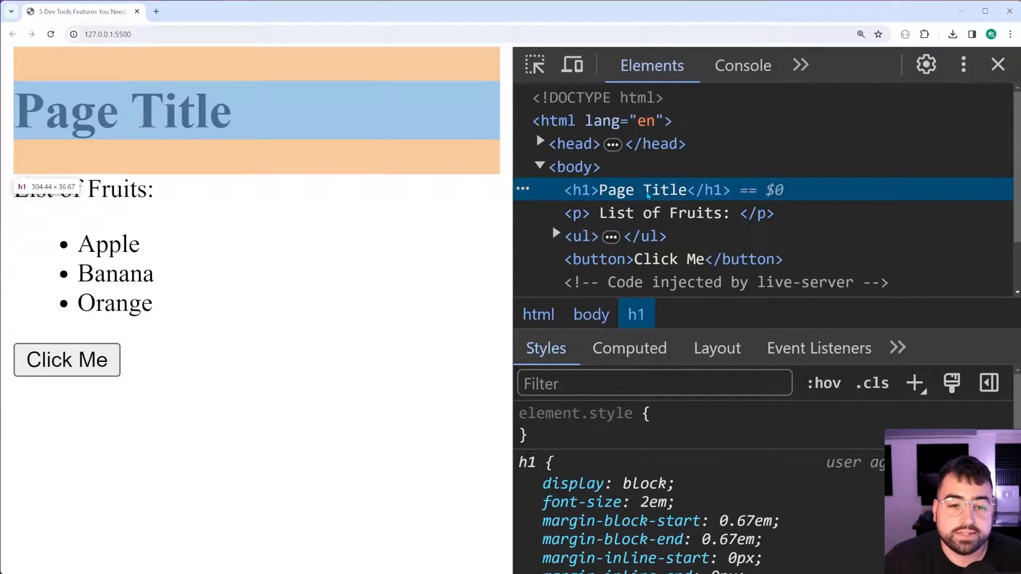
pyautogui.click(742, 65)
pyautogui.write('$0')
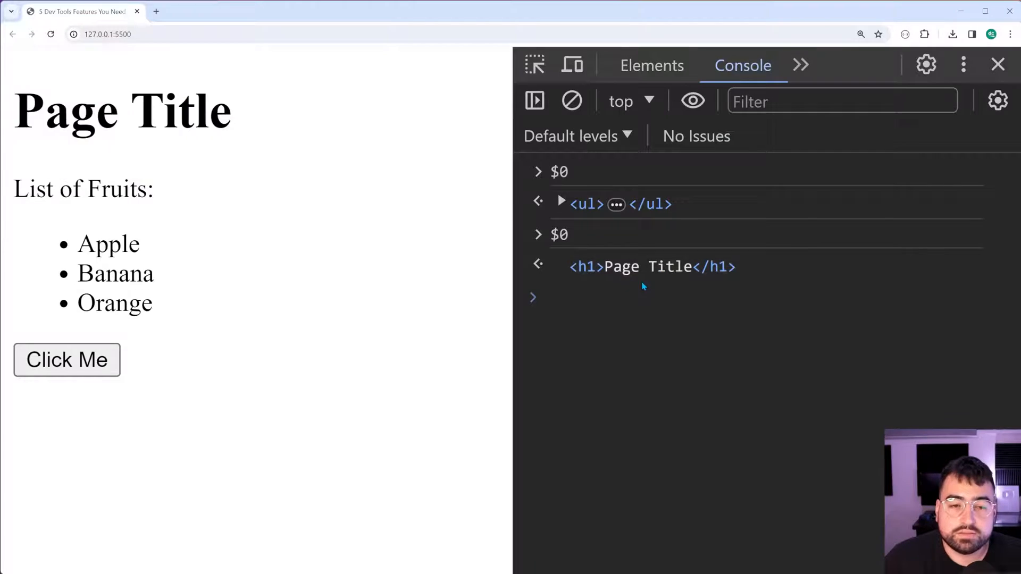
pyautogui.moveTo(562, 283)
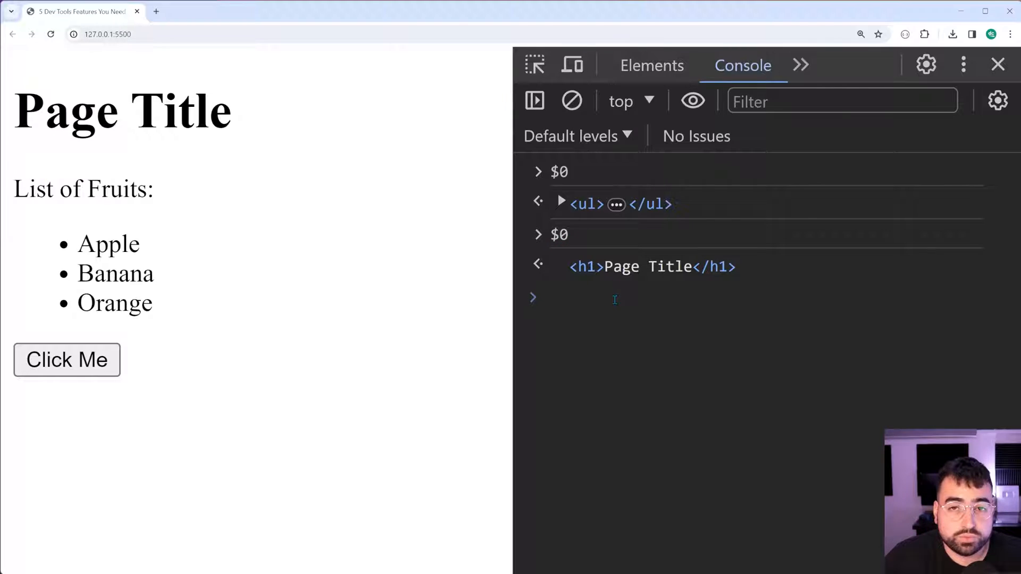
pyautogui.click(651, 65)
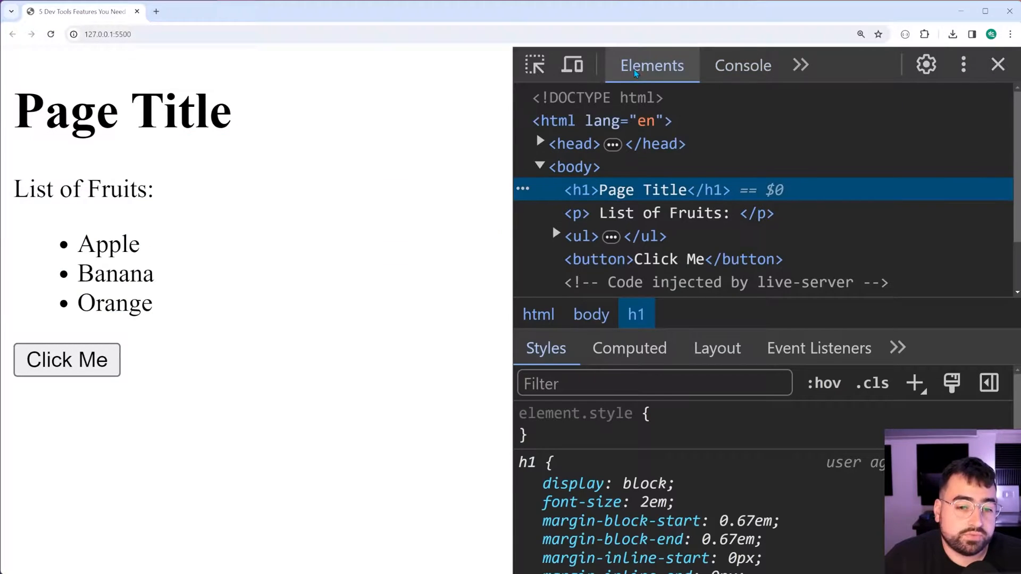
pyautogui.click(743, 65)
pyautogui.write('$0.click')
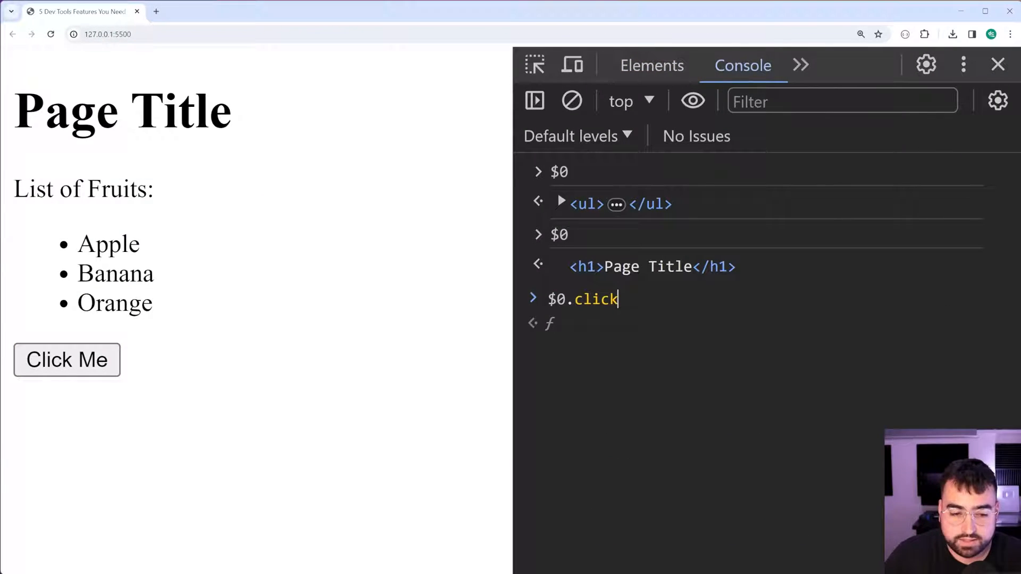
pyautogui.write('()')
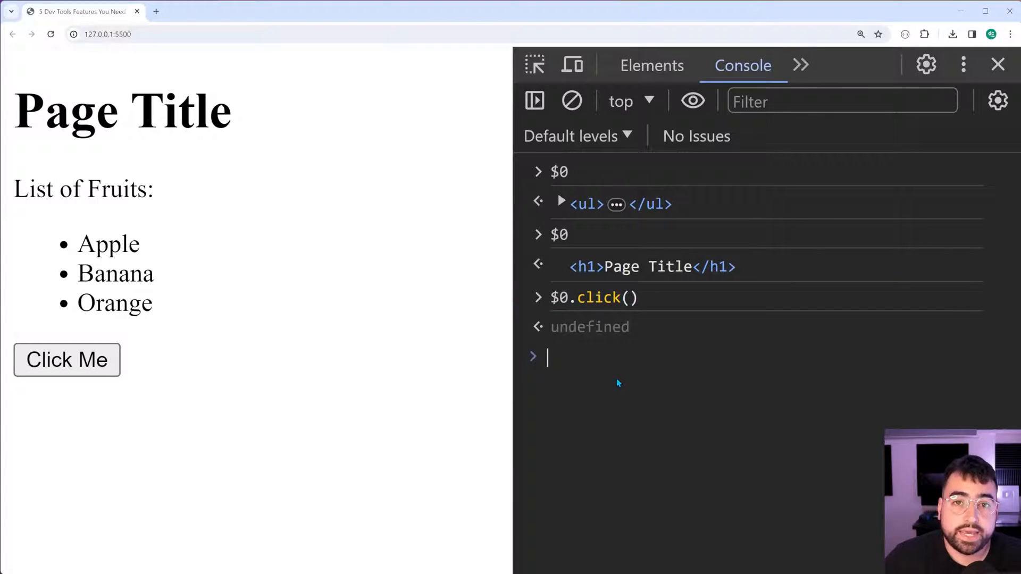
# Clear all console output, leaving an empty prompt.
pyautogui.click(571, 101)
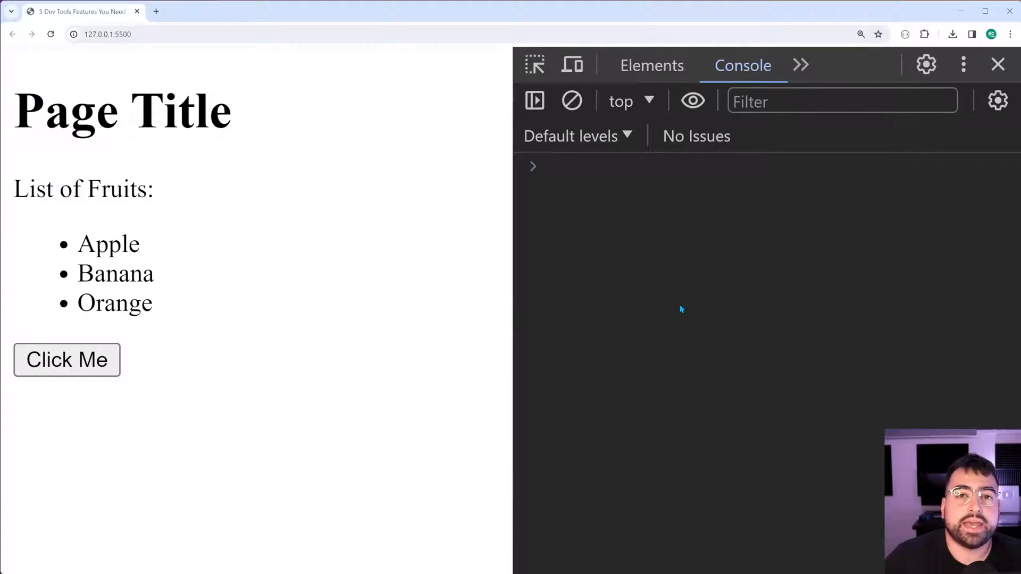
pyautogui.moveTo(696, 330)
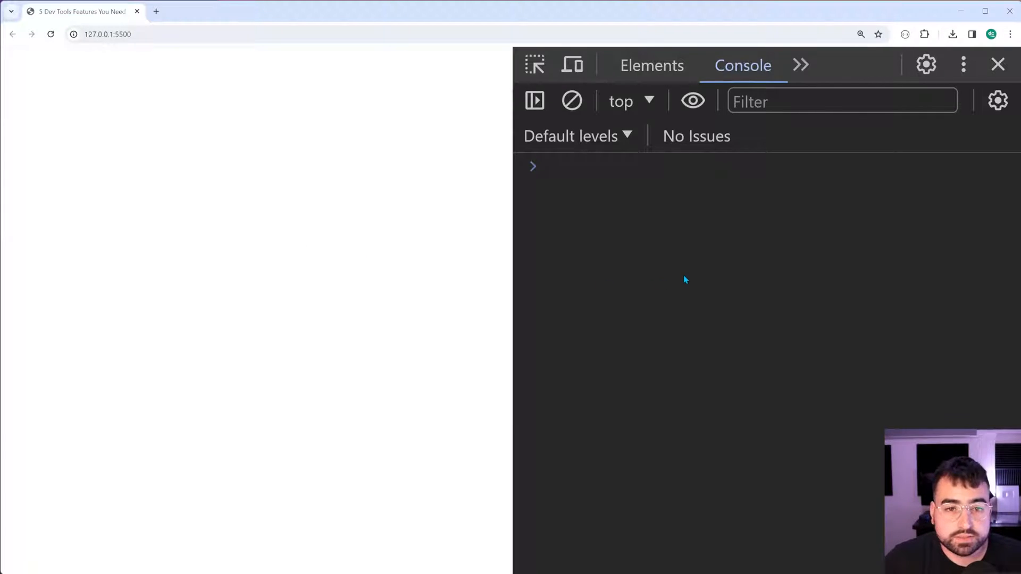
pyautogui.moveTo(693, 101)
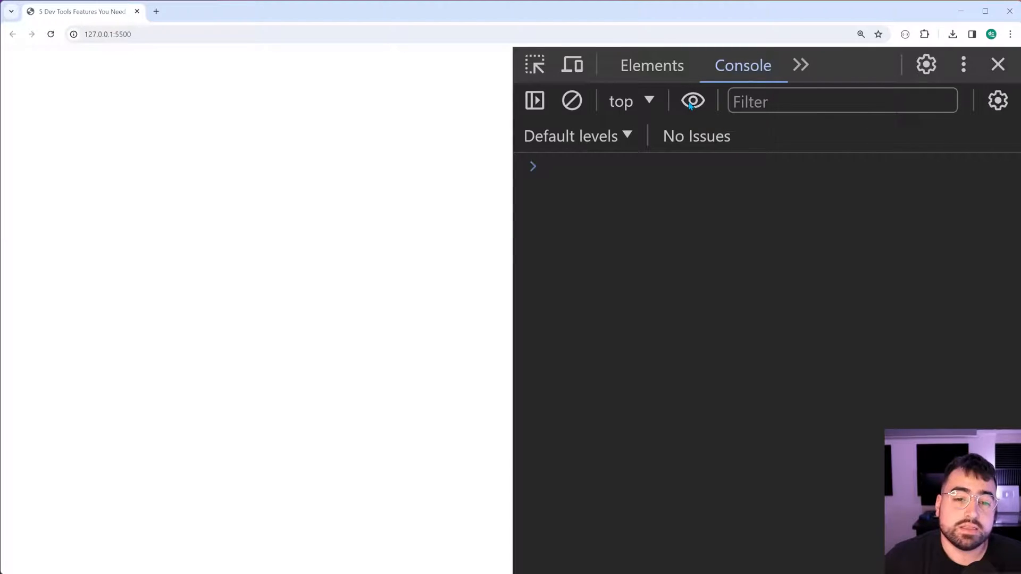
# Pin live expressions a * b and b, declare let a = 10 and b = 20, then reassign b = 40.
pyautogui.click(692, 101)
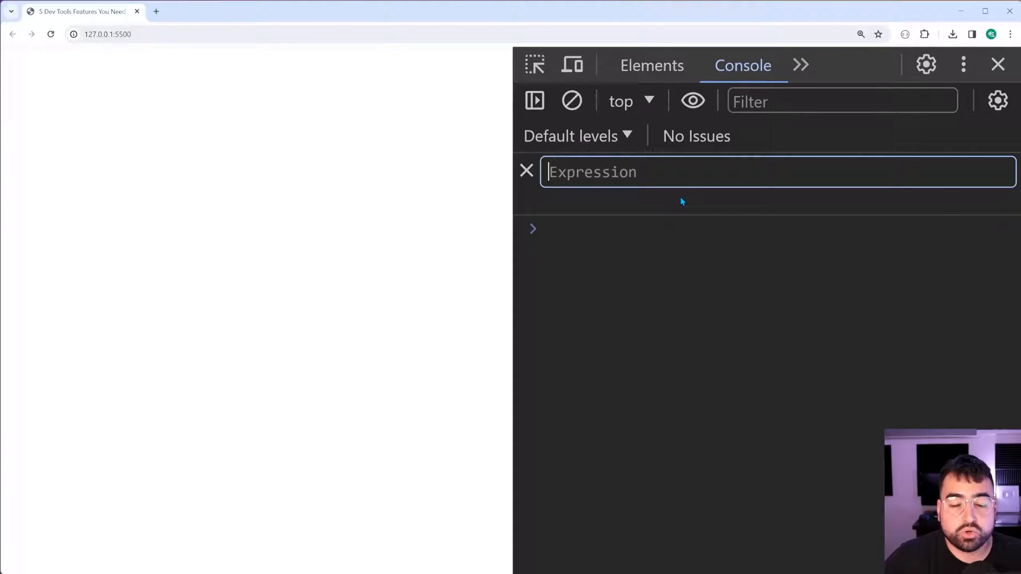
pyautogui.moveTo(686, 202)
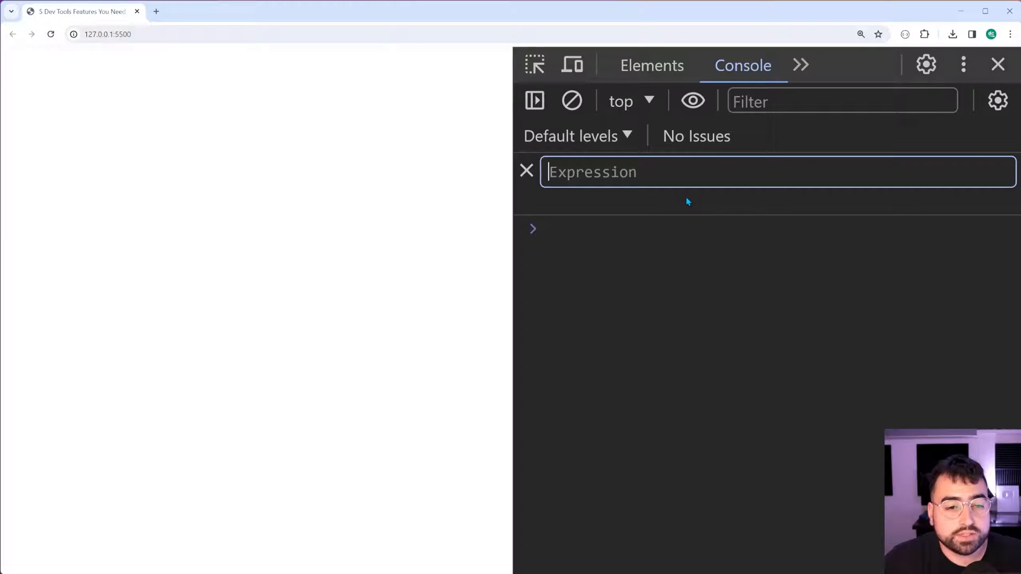
pyautogui.write('le')
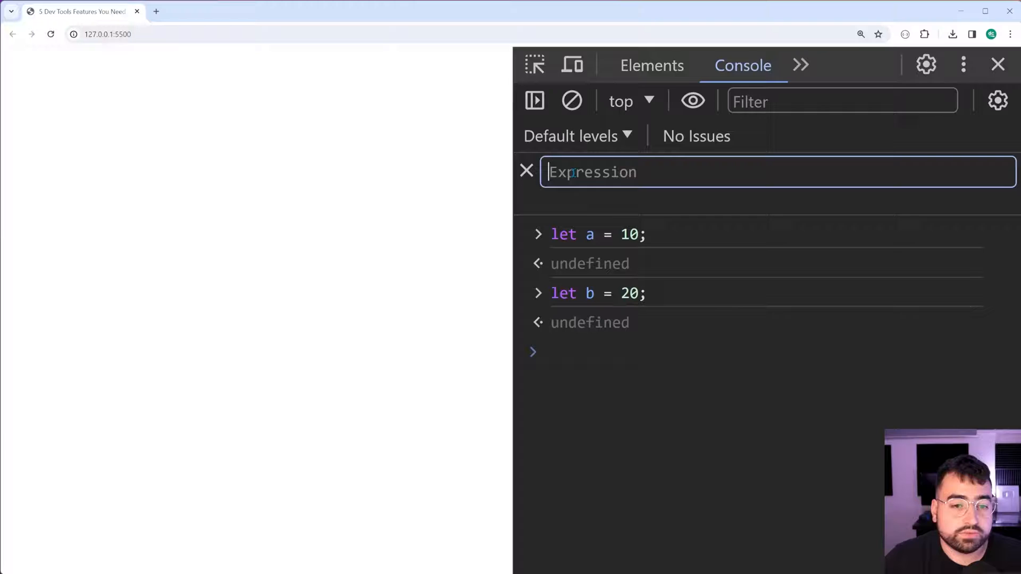
pyautogui.write('a *')
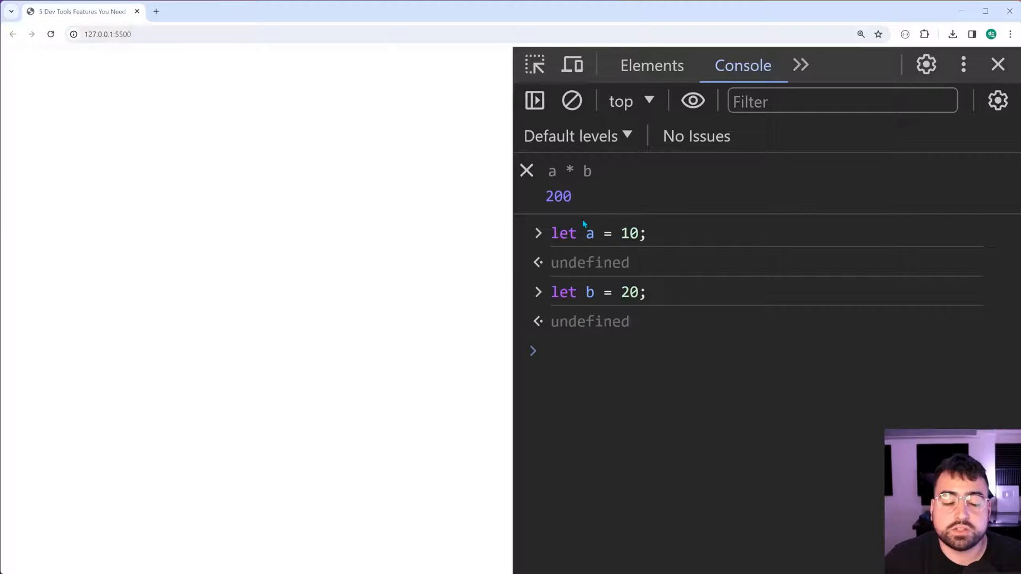
pyautogui.write('b')
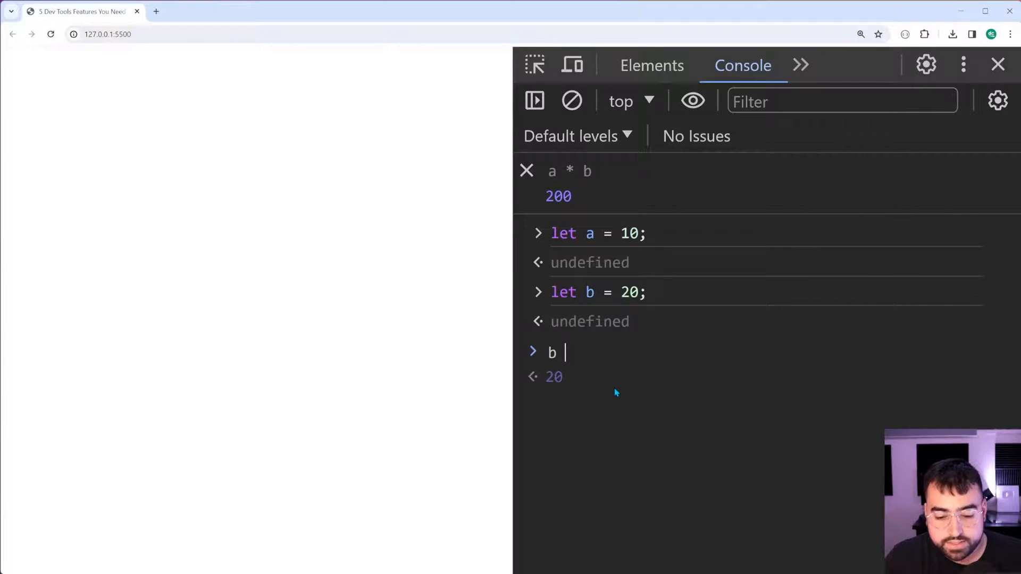
pyautogui.write('=')
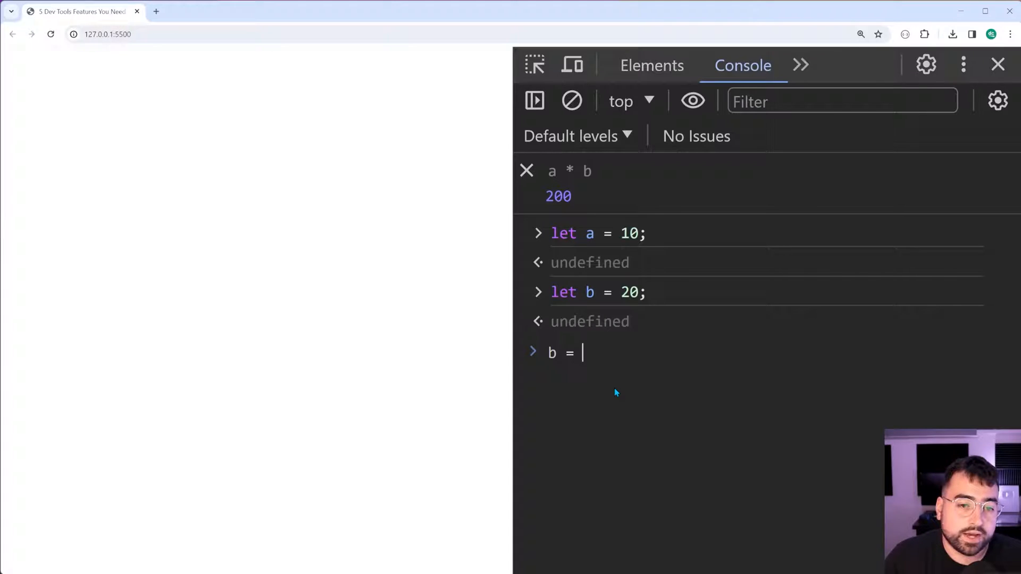
pyautogui.write('40')
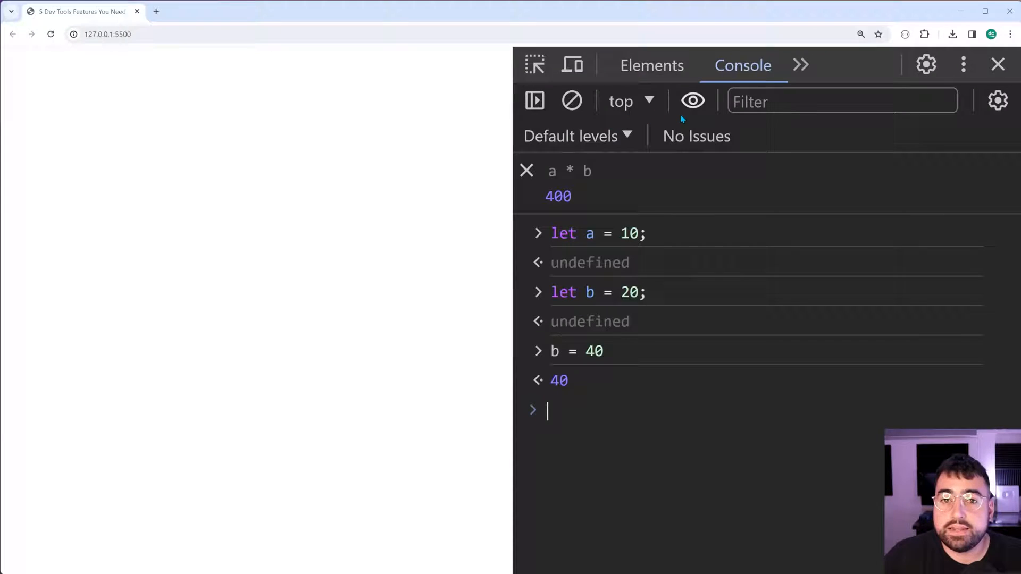
pyautogui.moveTo(692, 101)
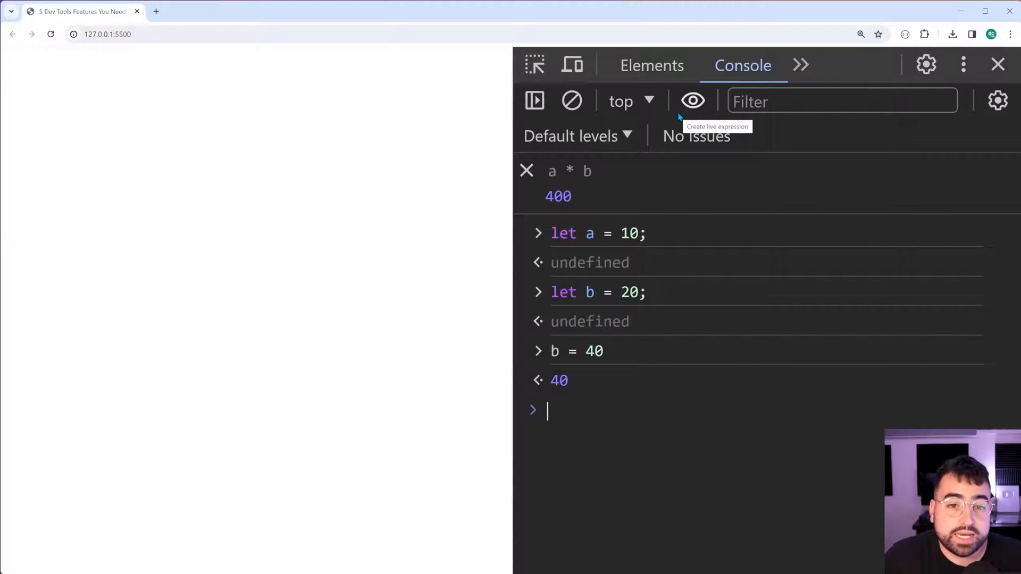
pyautogui.click(692, 101)
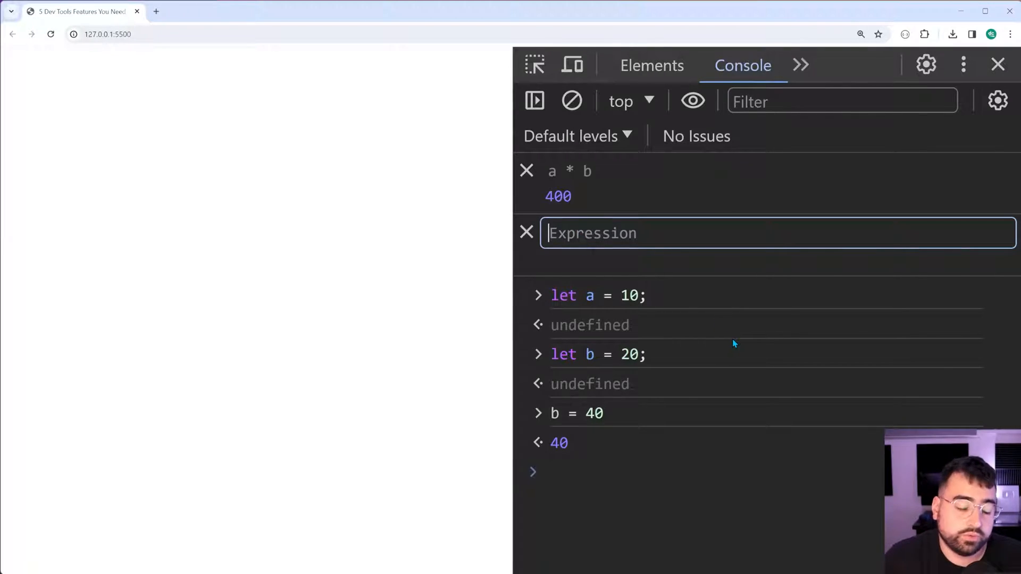
pyautogui.write('b')
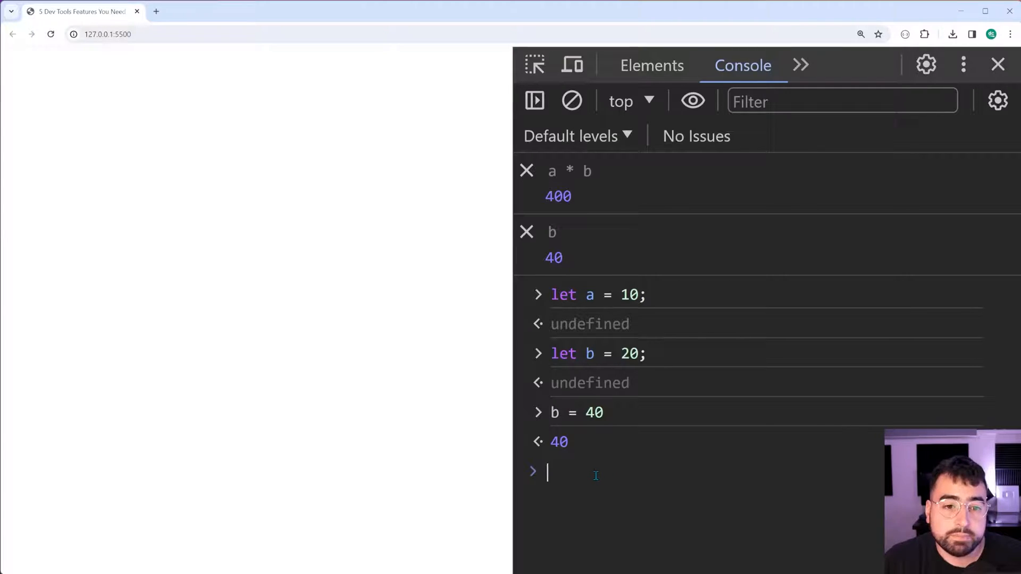
pyautogui.moveTo(568, 253)
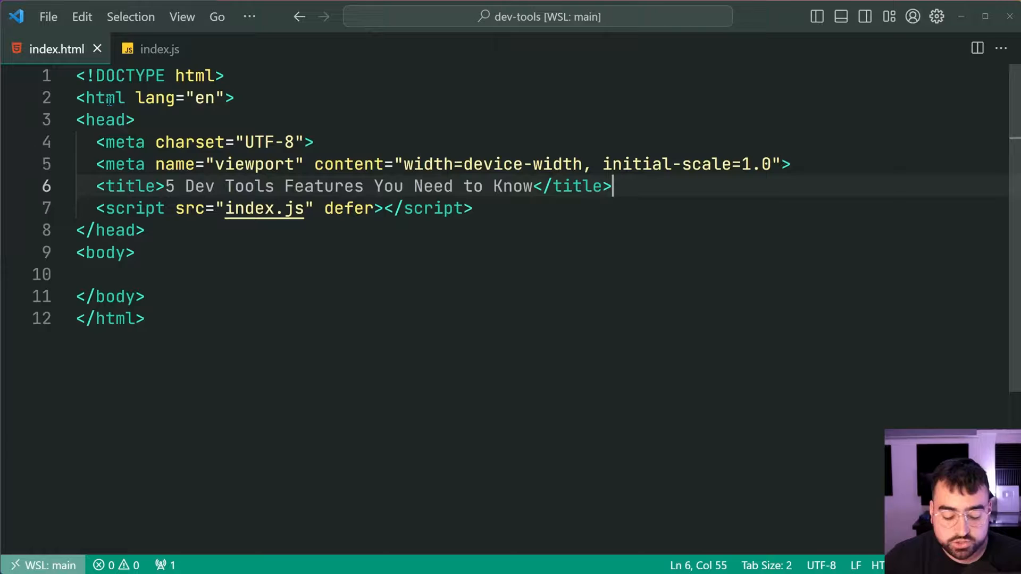
# Insert an img tag in the body with src images/queenstown-new-zealand.jpg and alt New Zealand.
pyautogui.click(20, 49)
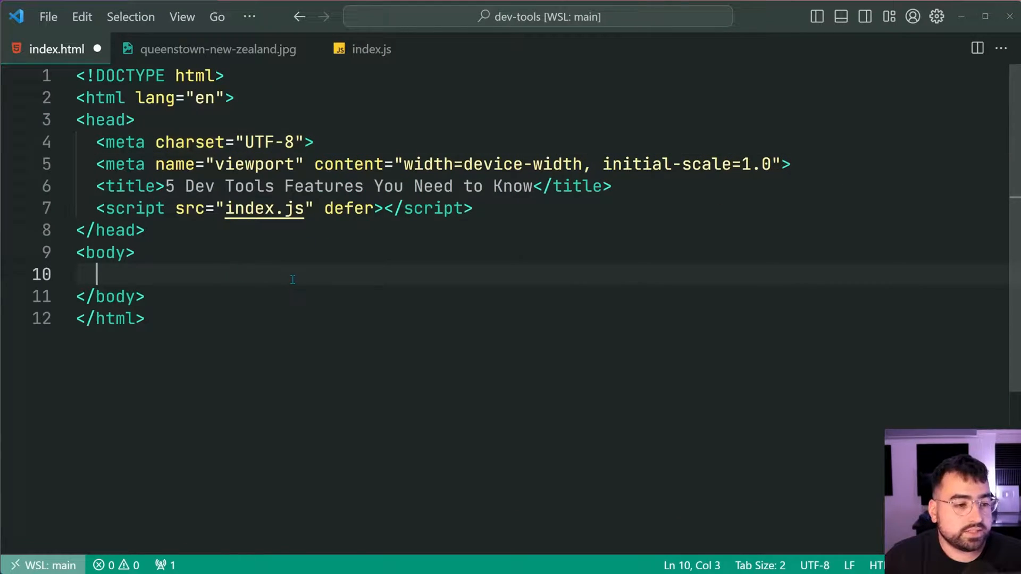
pyautogui.write('img')
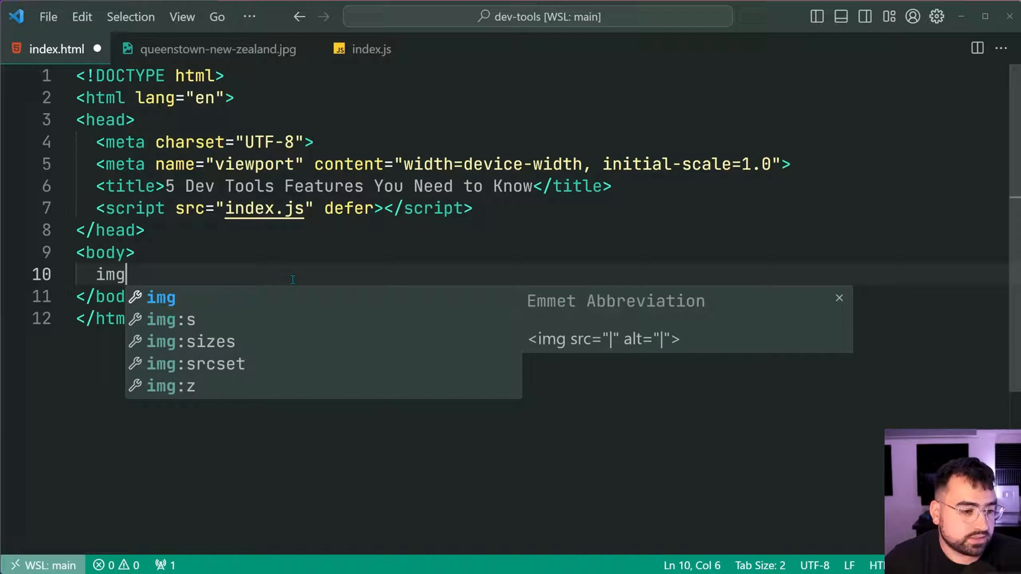
pyautogui.press('Tab')
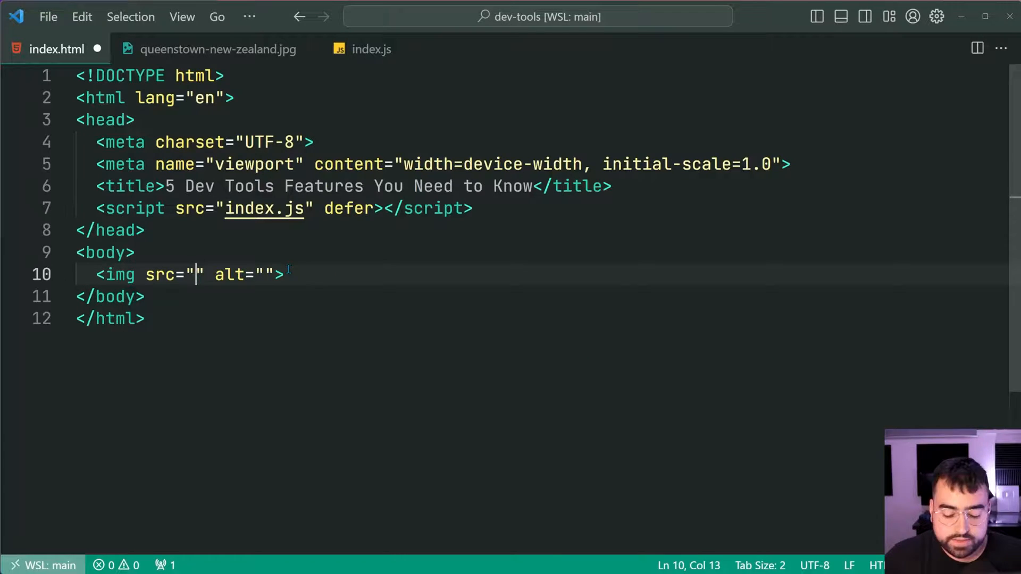
pyautogui.write('images/queenstown-new-zealand.jpg')
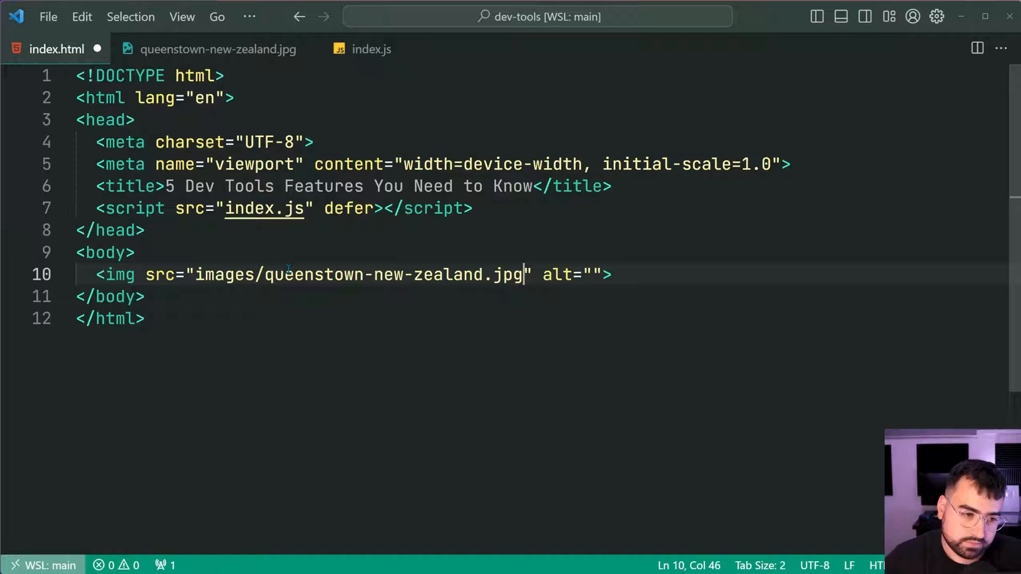
pyautogui.write('New')
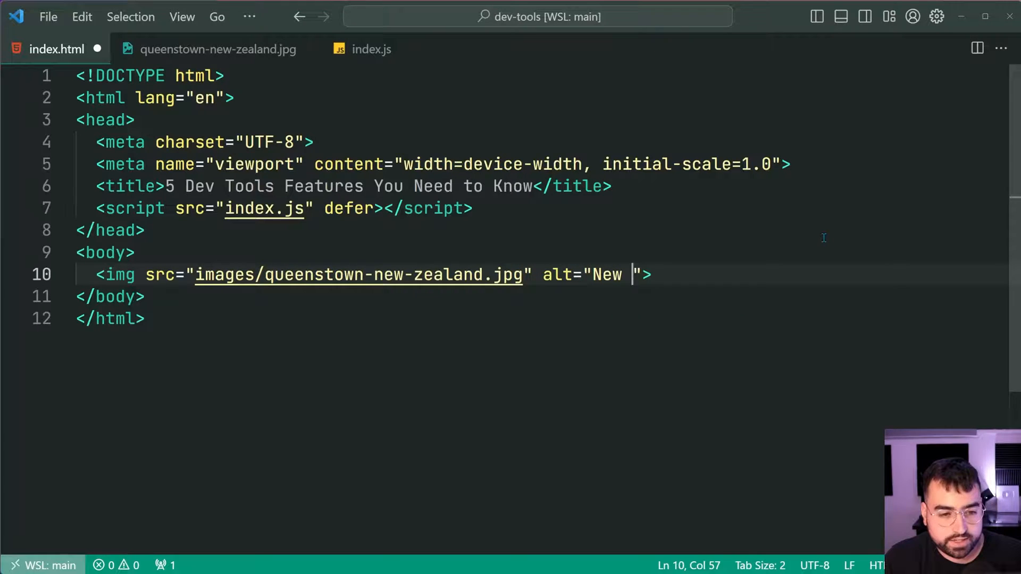
pyautogui.write('Zealand')
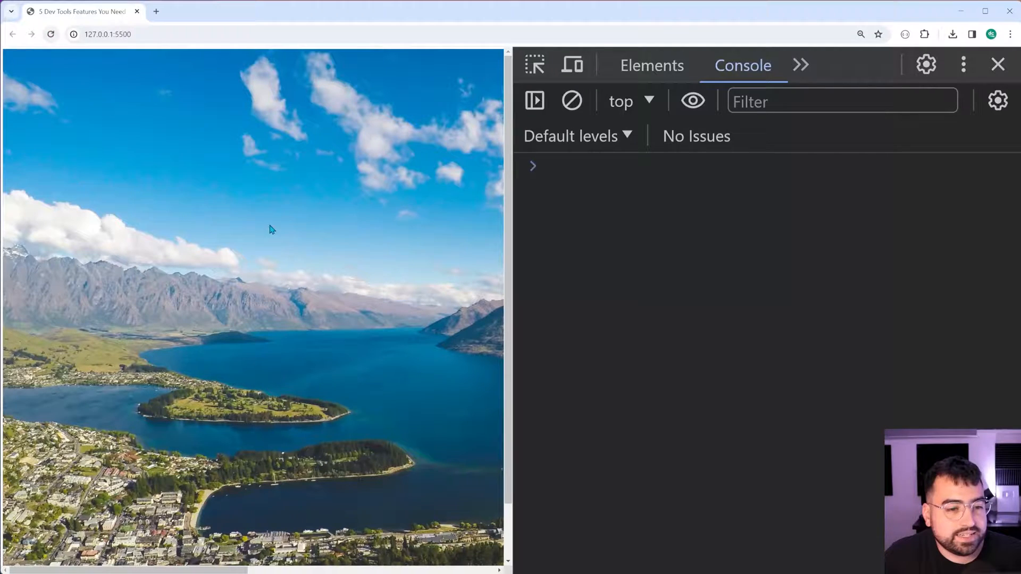
pyautogui.moveTo(365, 355)
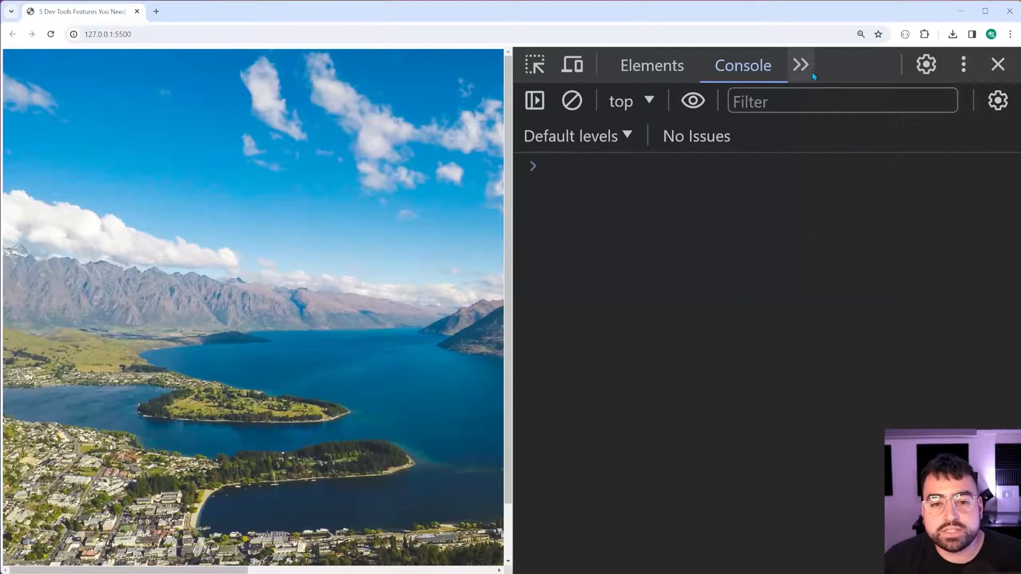
# Switch to the Network panel and set throttling to Slow 3G.
pyautogui.click(801, 65)
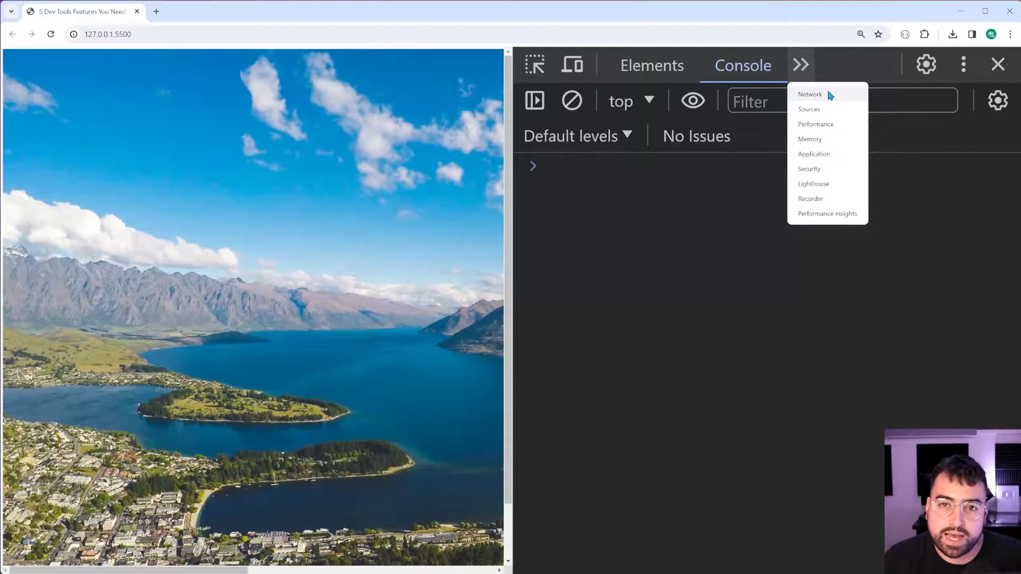
pyautogui.click(809, 94)
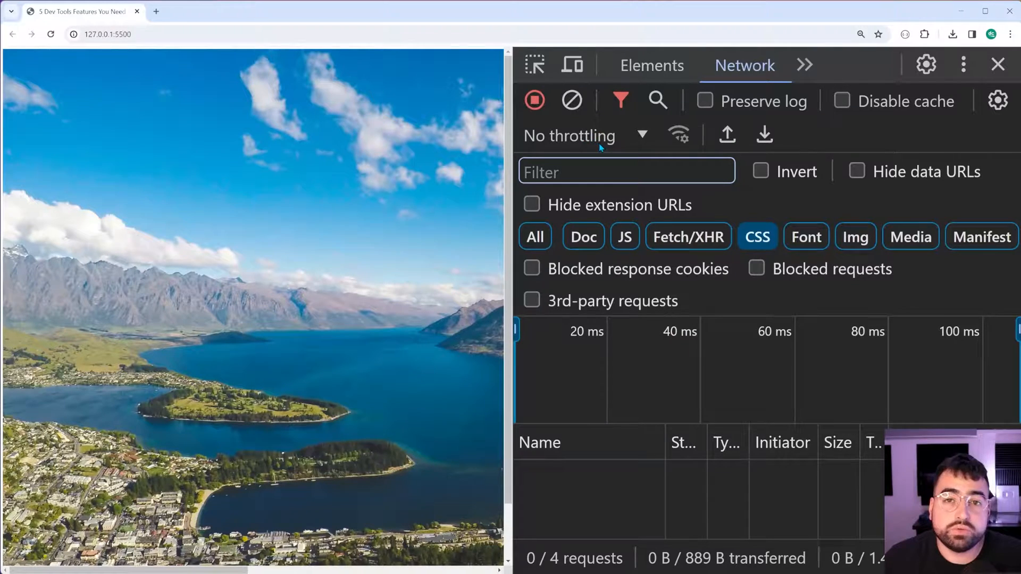
pyautogui.moveTo(632, 137)
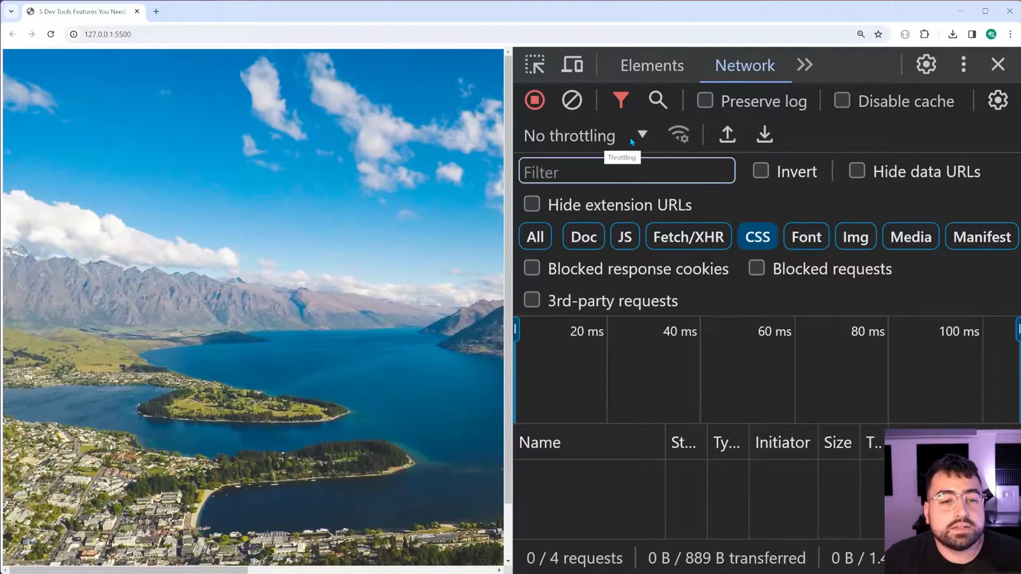
pyautogui.click(583, 136)
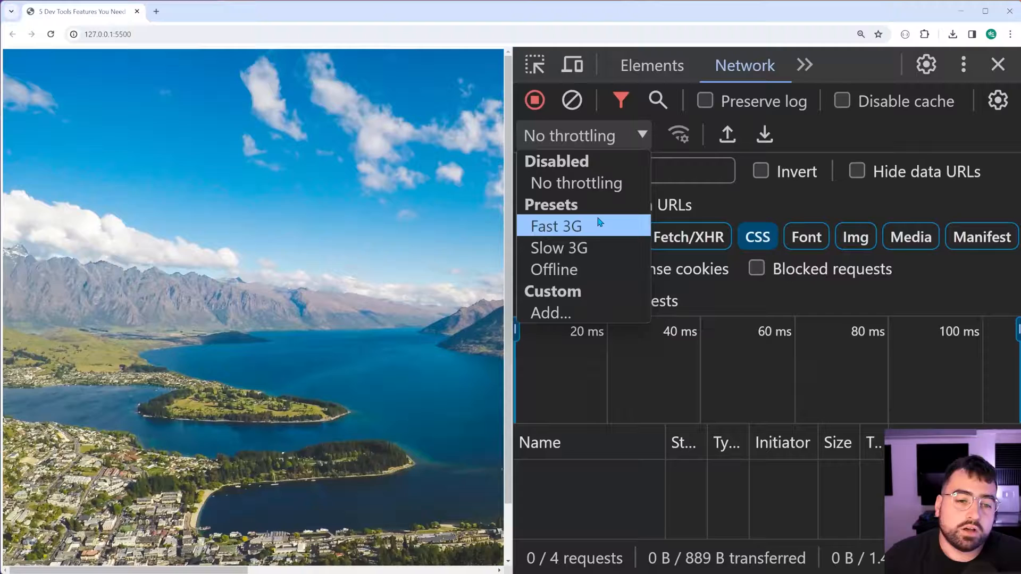
pyautogui.click(558, 248)
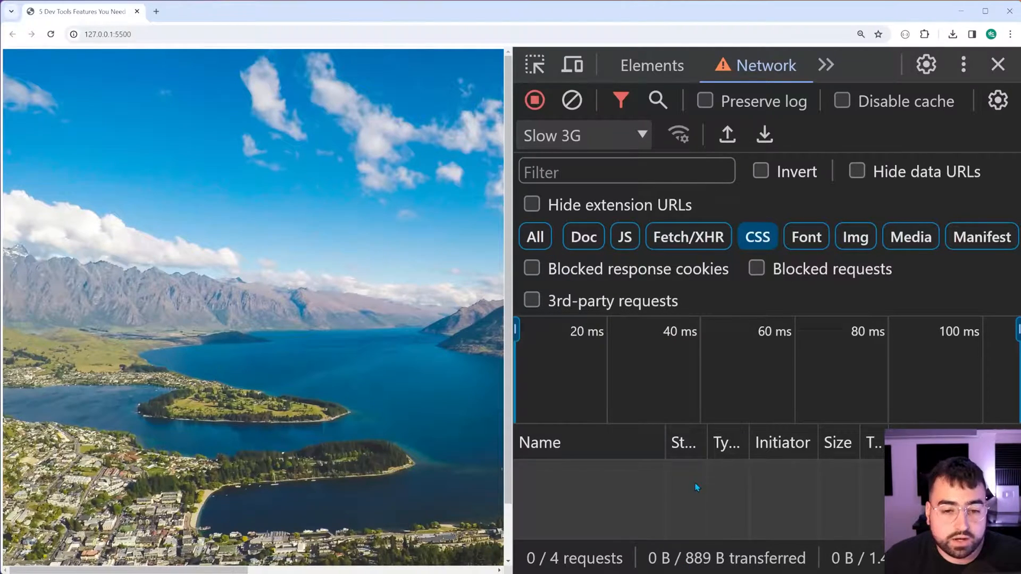
# Filter to image requests, disable the cache and reload so the Queenstown photo downloads fully.
pyautogui.click(855, 236)
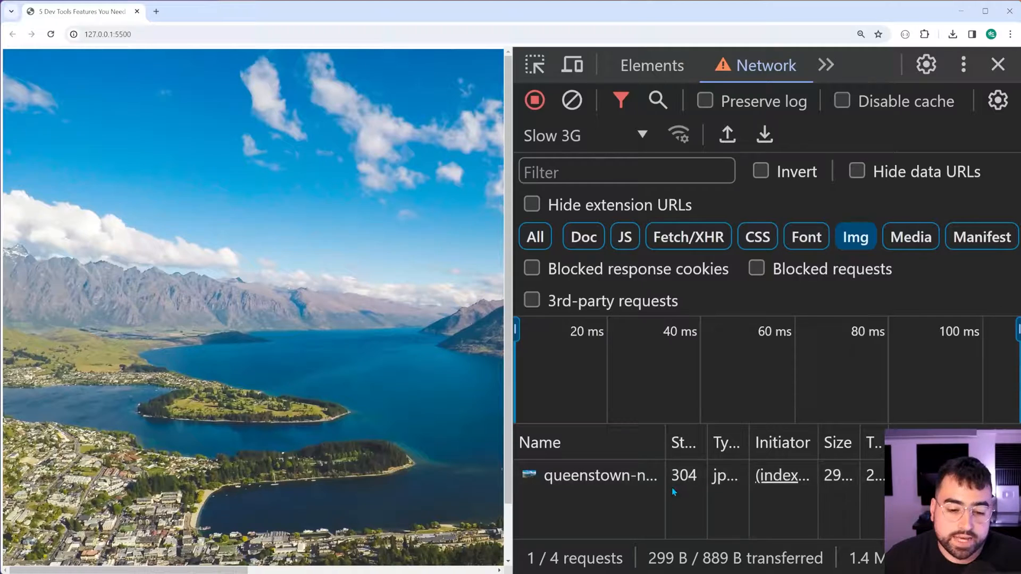
pyautogui.click(599, 476)
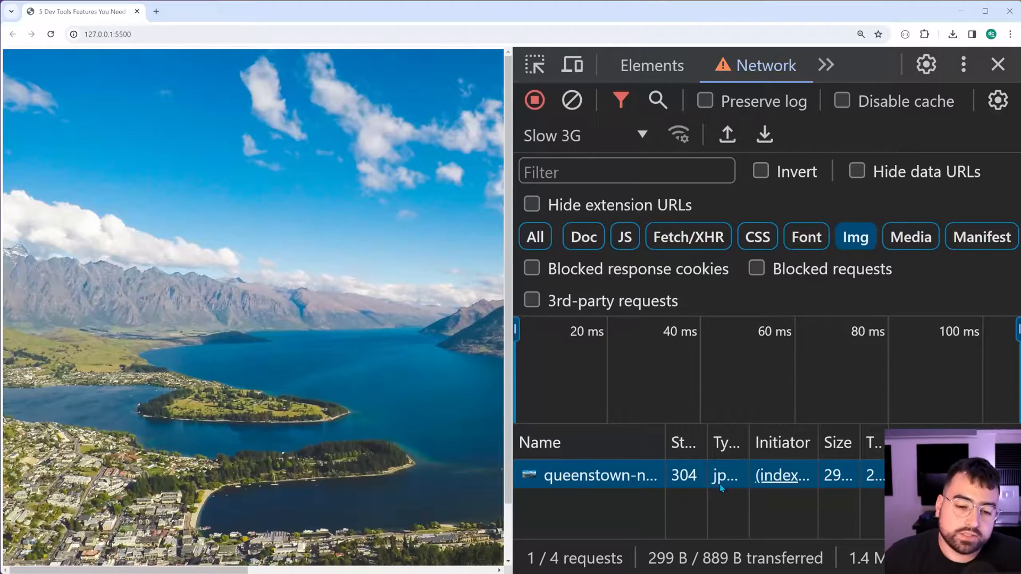
pyautogui.moveTo(108, 125)
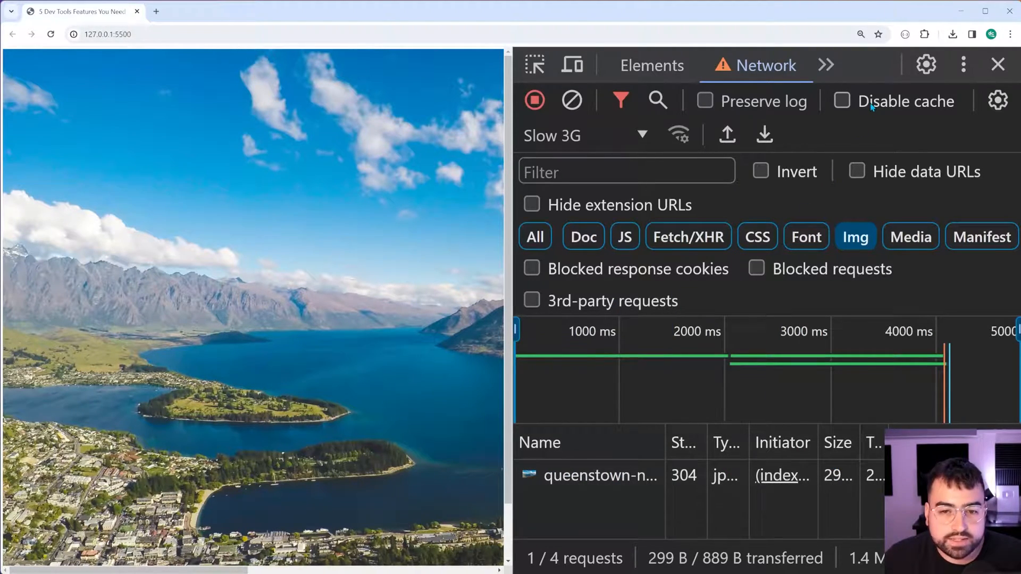
pyautogui.click(842, 101)
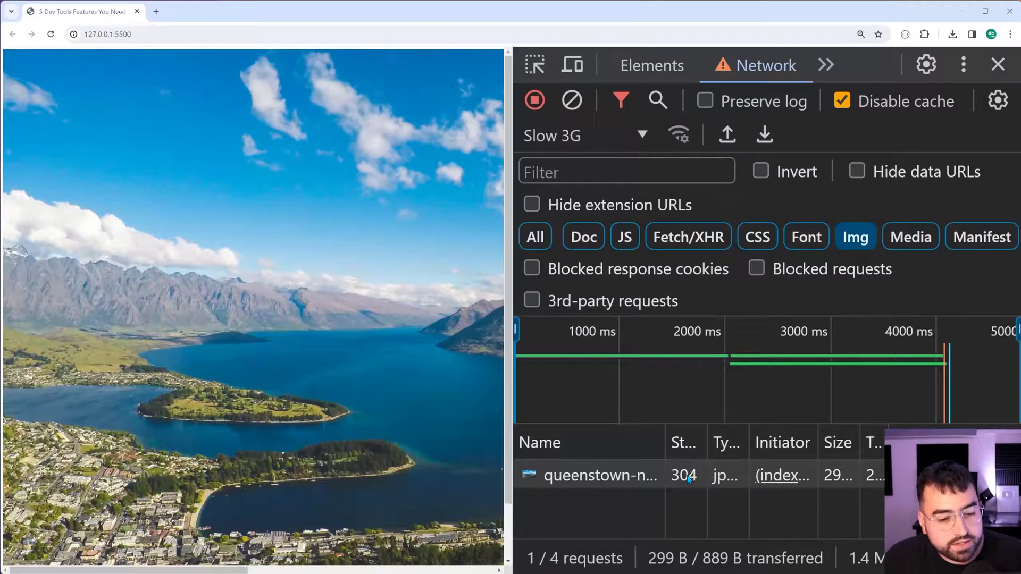
pyautogui.click(108, 34)
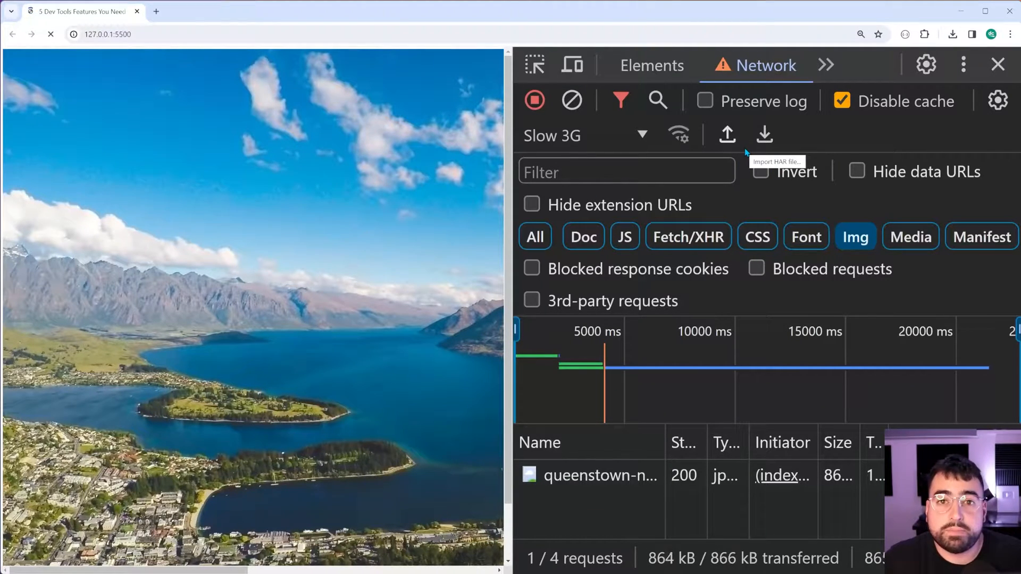
# Pick the Slow 3G preset again in the throttling dropdown.
pyautogui.click(583, 136)
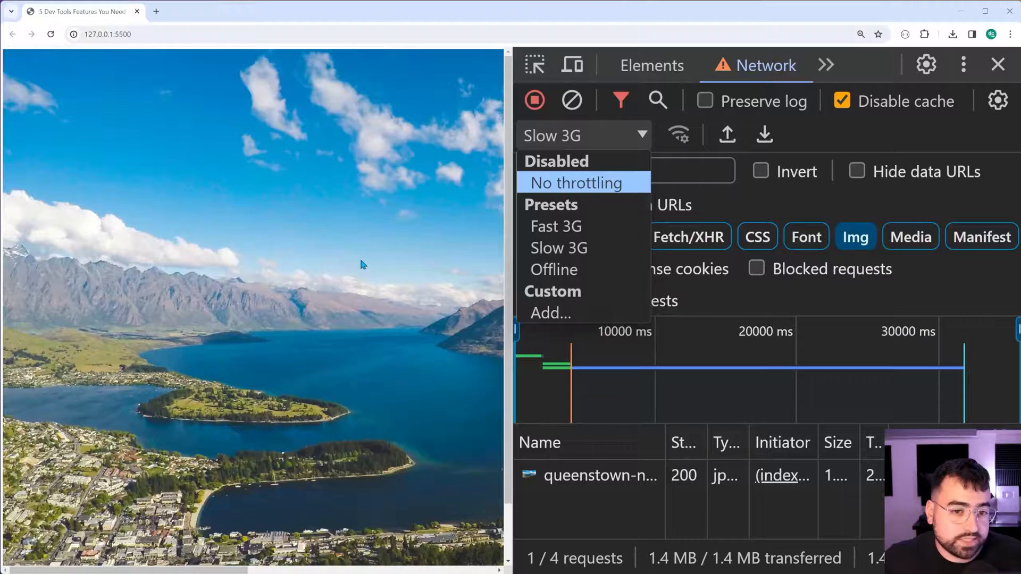
pyautogui.moveTo(558, 247)
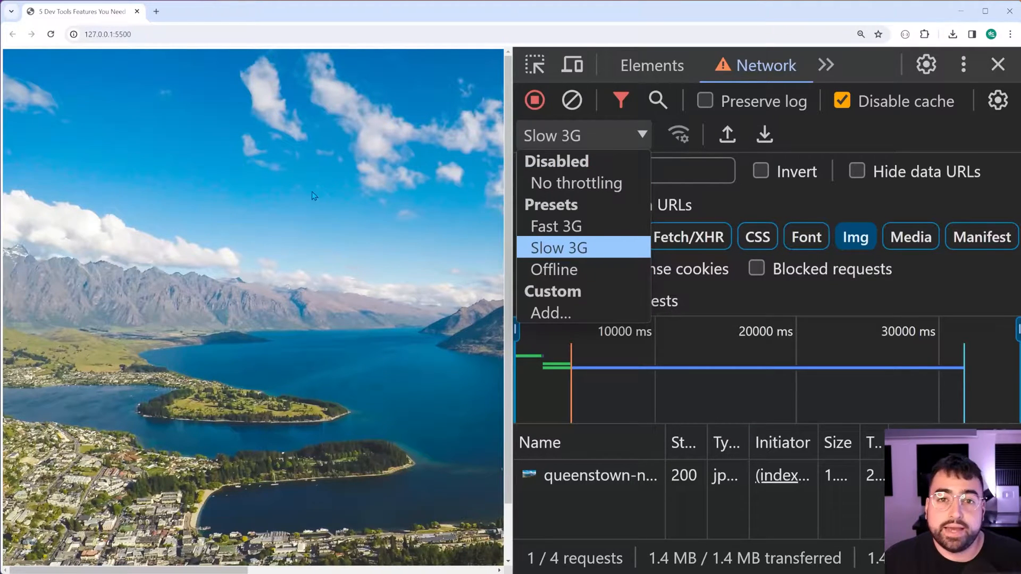
pyautogui.moveTo(313, 203)
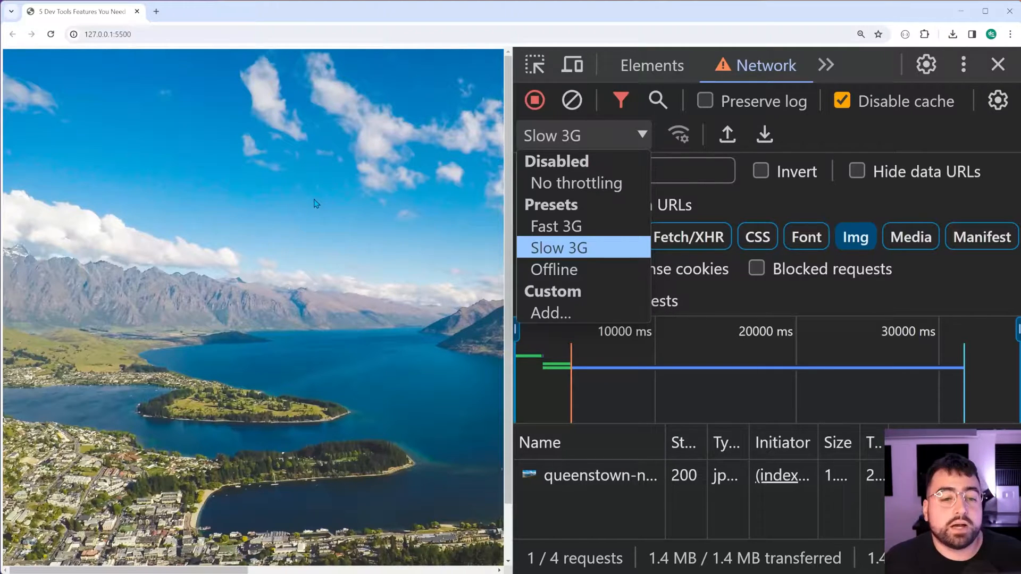
pyautogui.click(553, 270)
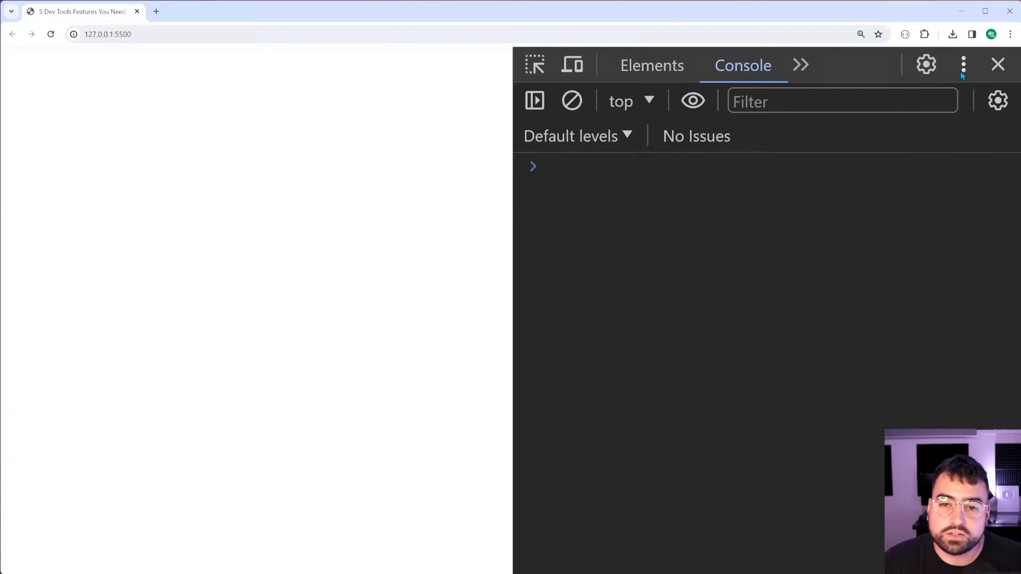
# Open the Sensors tool from the More tools list.
pyautogui.click(963, 64)
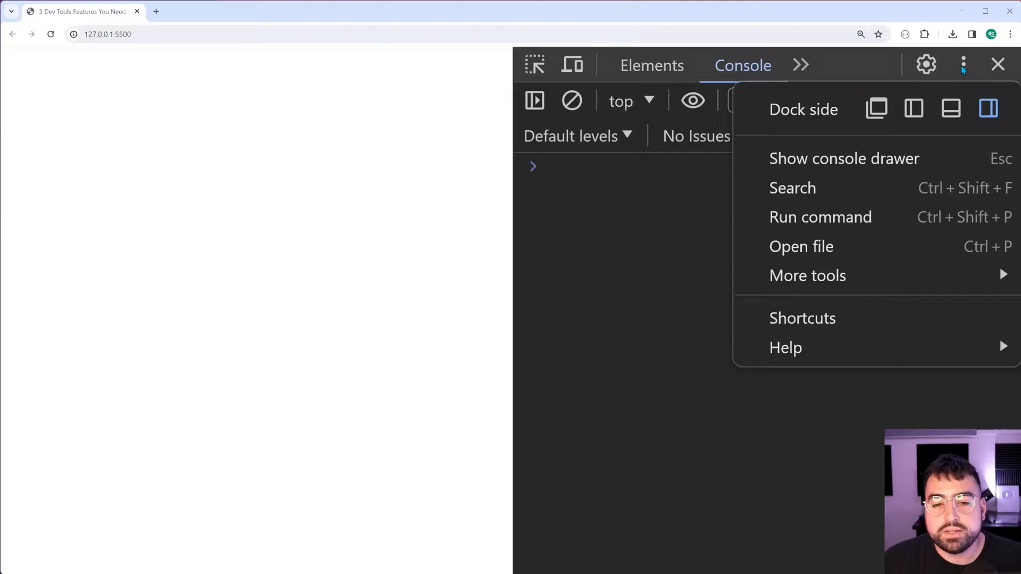
pyautogui.click(808, 276)
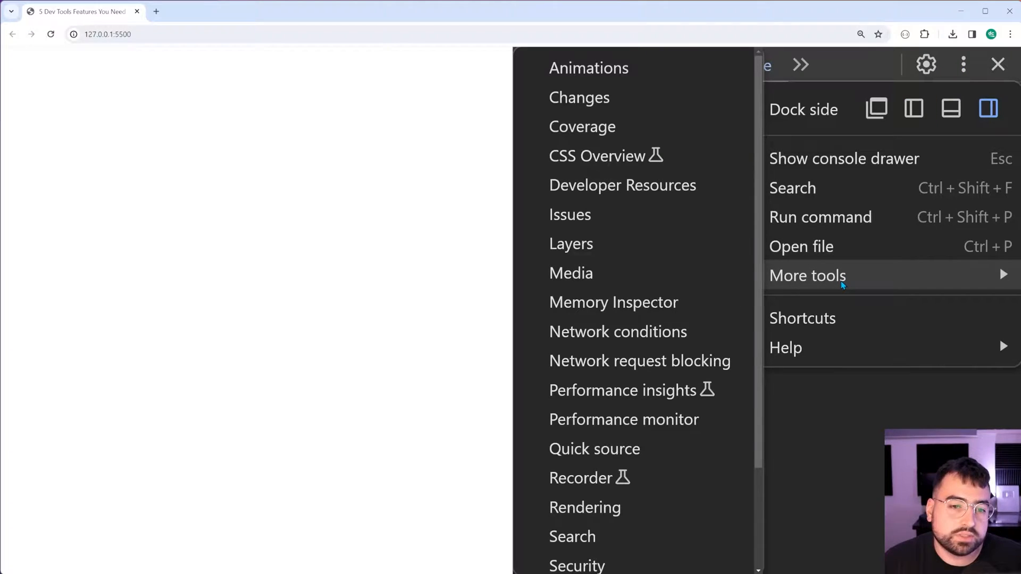
pyautogui.moveTo(622, 185)
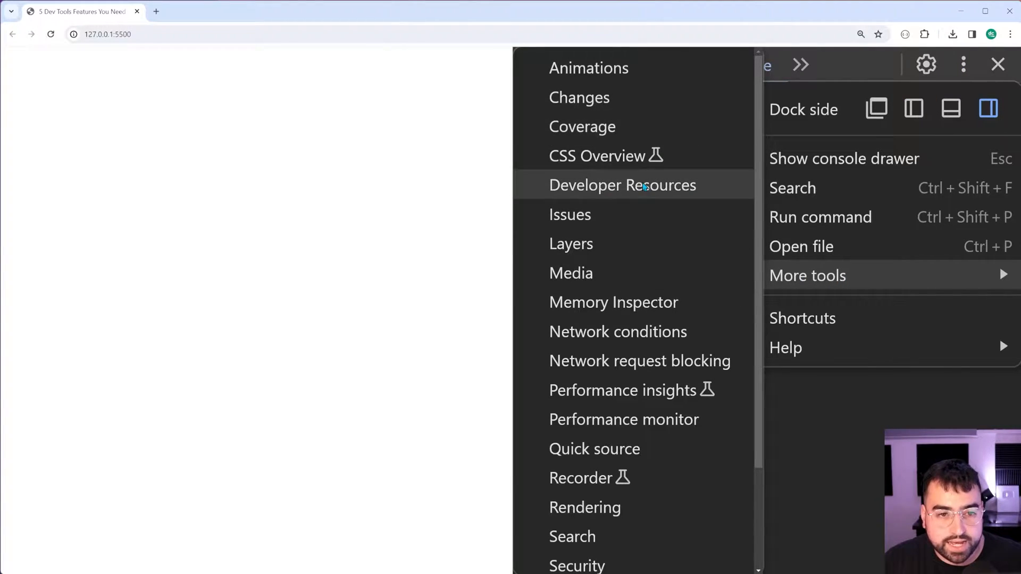
pyautogui.scroll(-3)
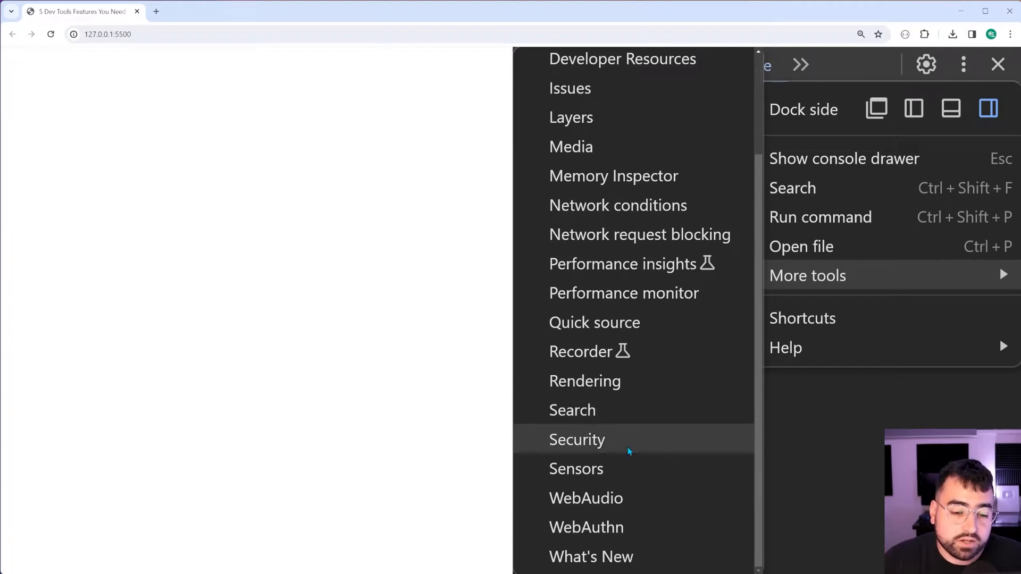
pyautogui.click(575, 470)
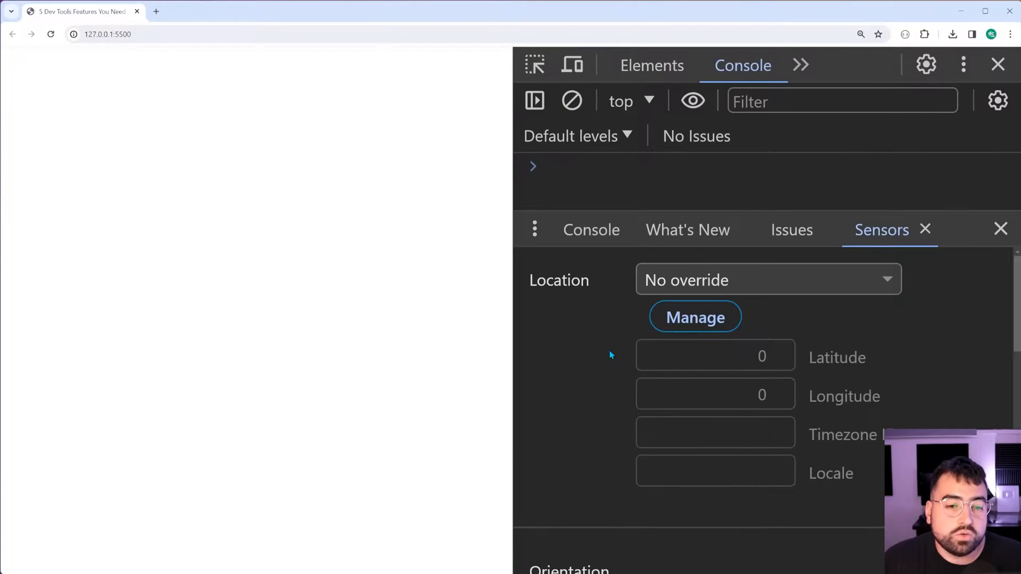
pyautogui.moveTo(577, 294)
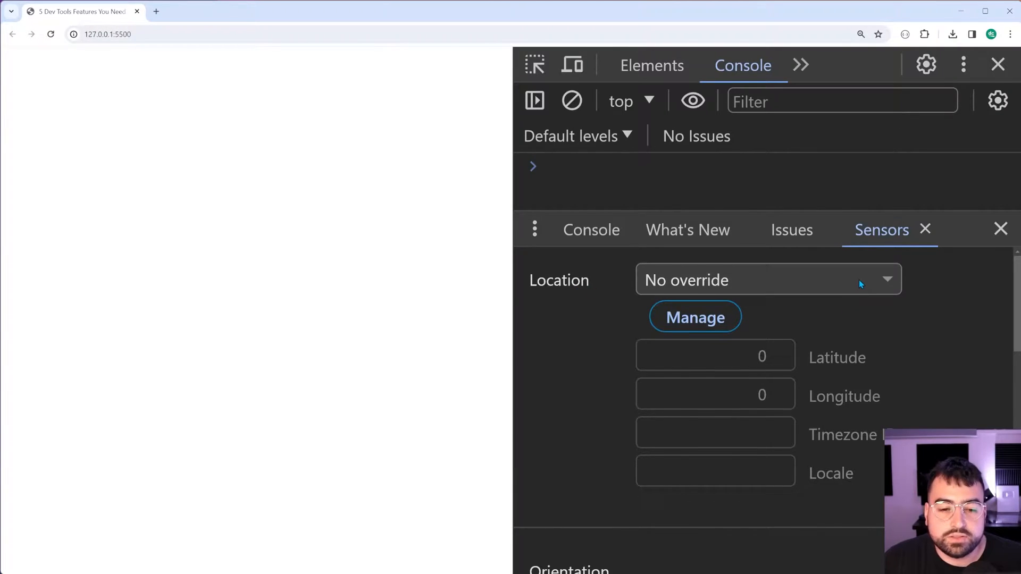
# Set the emulated location override to London.
pyautogui.click(769, 279)
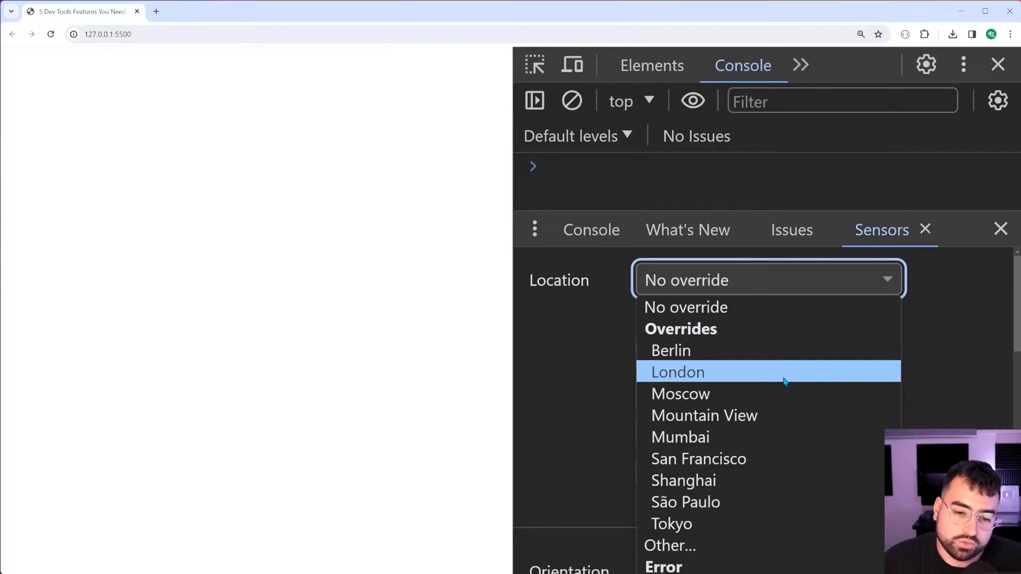
pyautogui.click(677, 372)
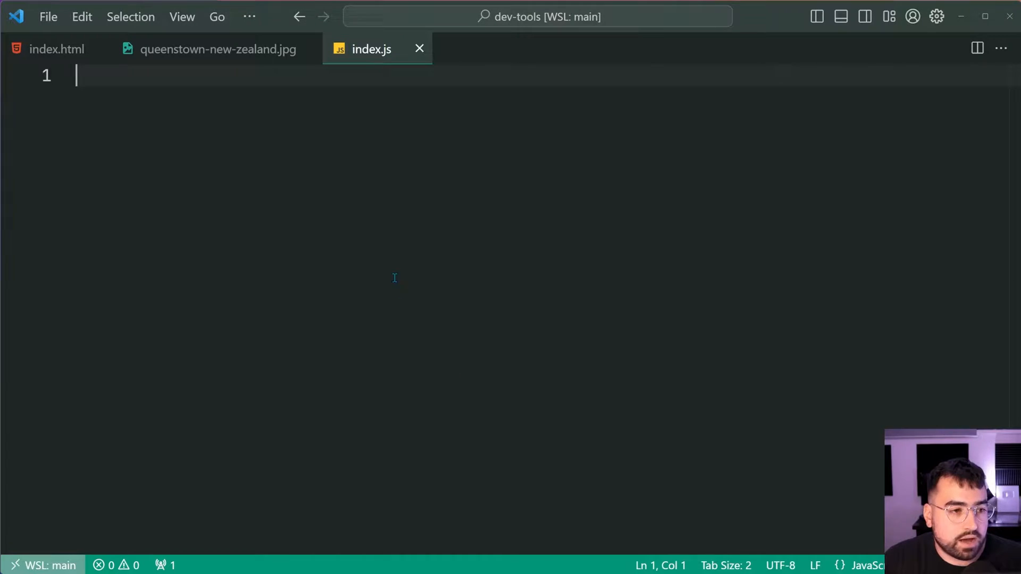
pyautogui.moveTo(390, 263)
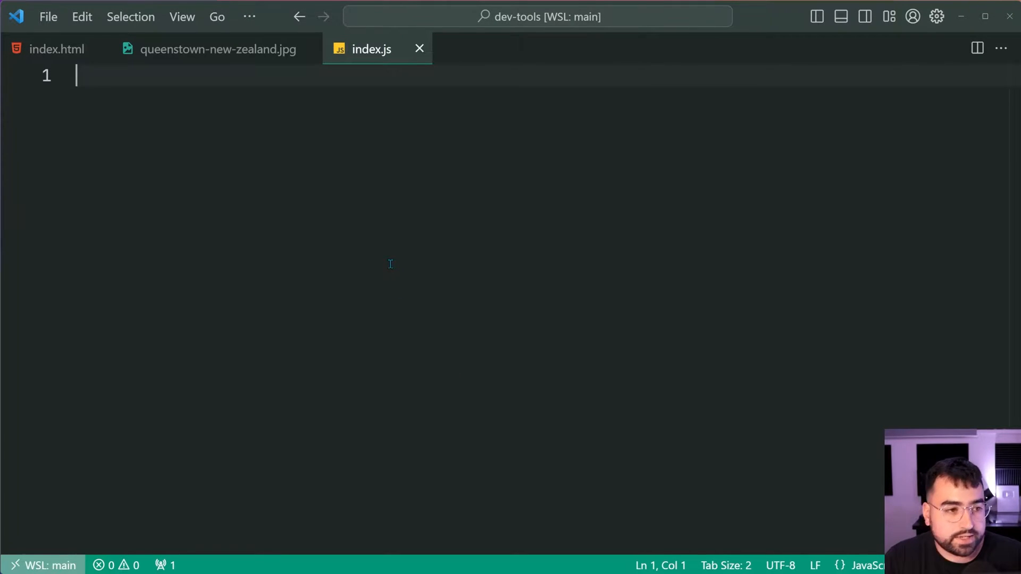
# Write navigator.geolocation.getCurrentPosition((position) => { console.log(position); }); in index.js.
pyautogui.write('navigator.geolocation.')
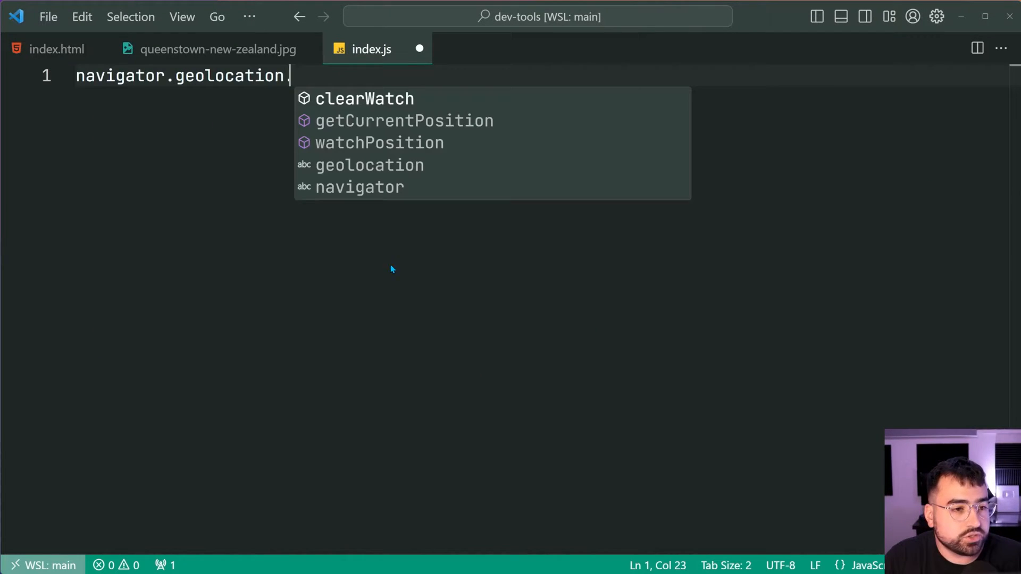
pyautogui.write('getCurrentPosition')
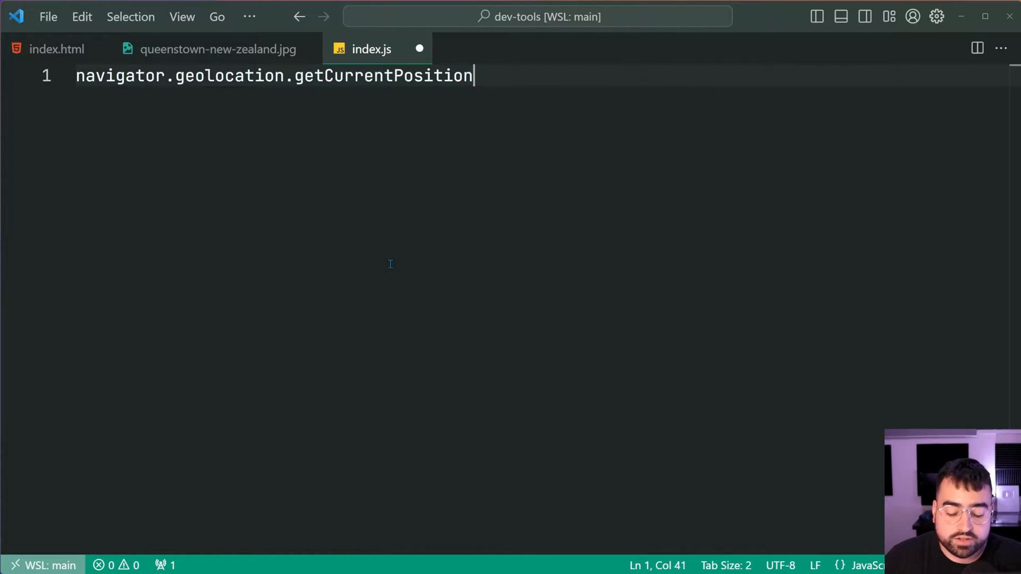
pyautogui.write('(')
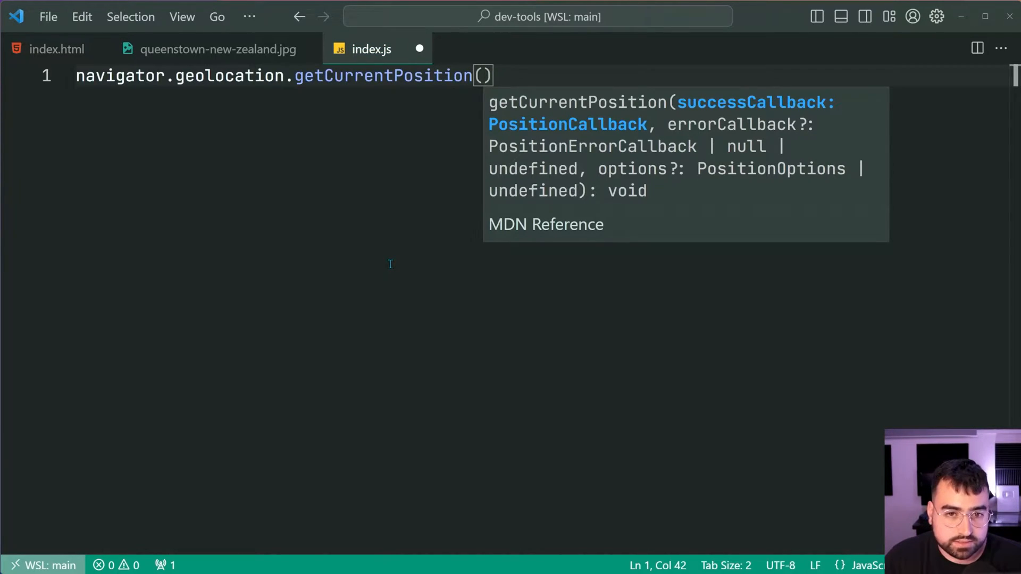
pyautogui.write('position')
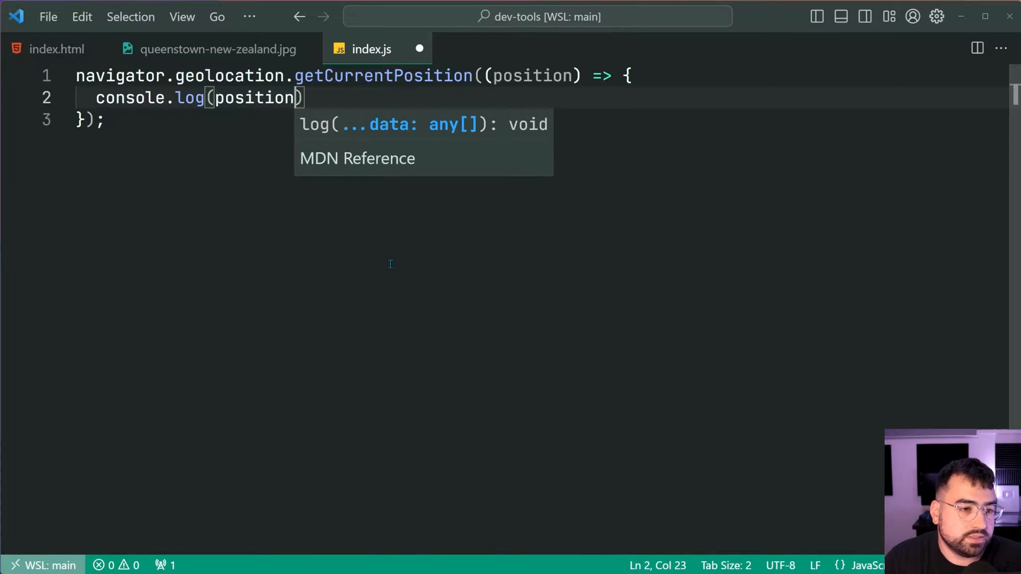
pyautogui.write(';')
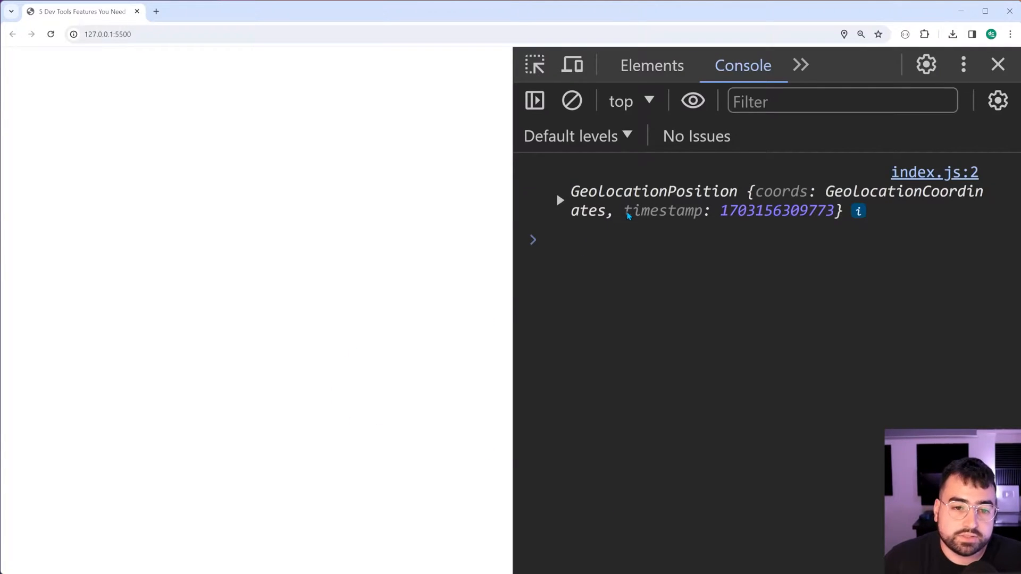
# Expand the logged GeolocationPosition and its coords to see latitude near 51.5.
pyautogui.click(560, 201)
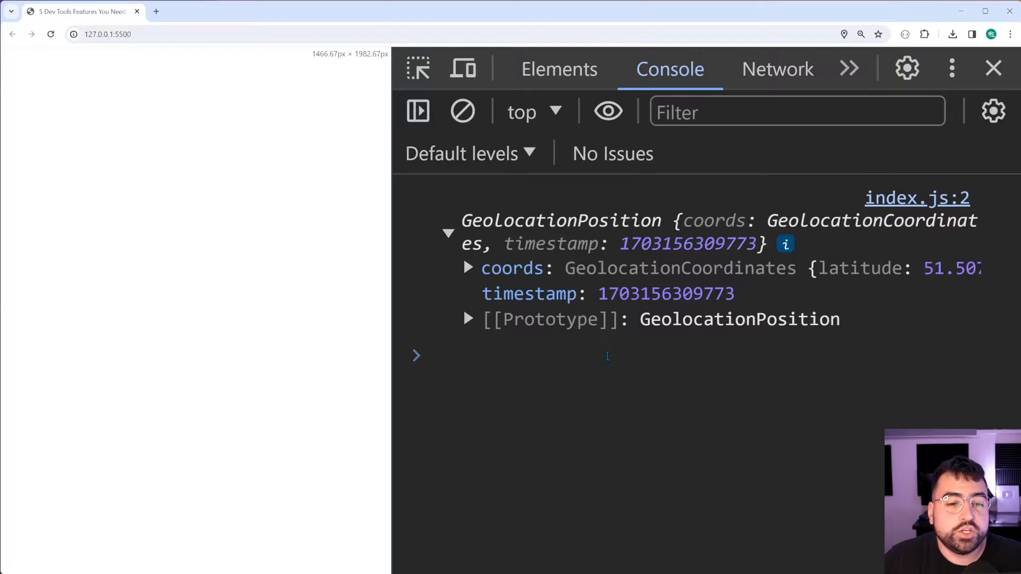
pyautogui.moveTo(629, 388)
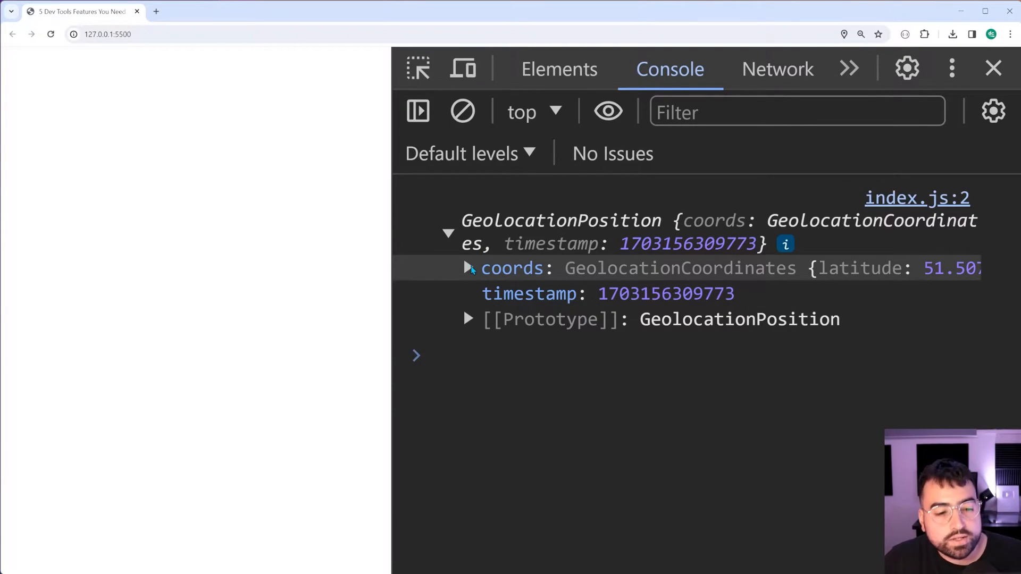
pyautogui.click(468, 267)
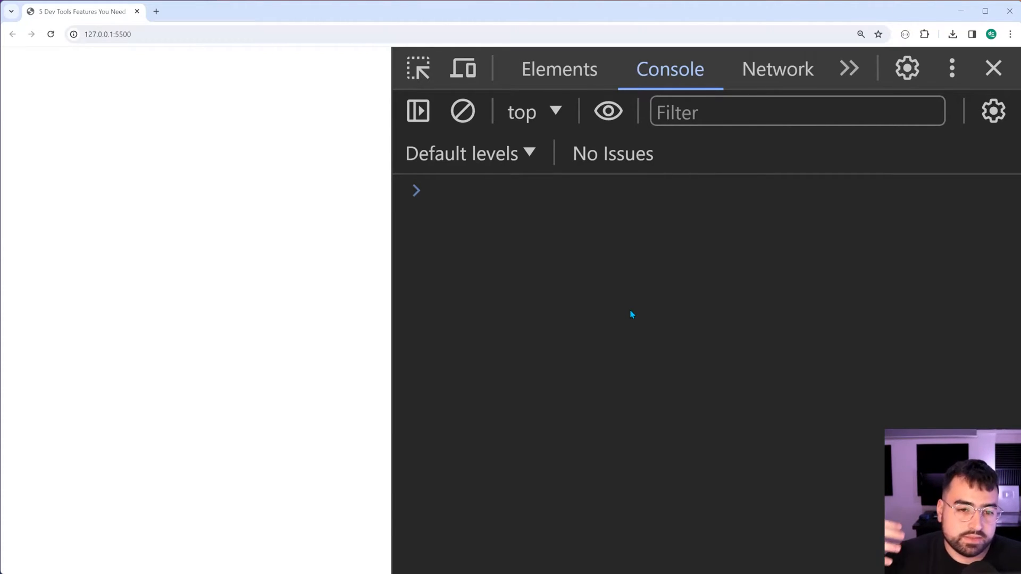
# Show the console sidebar and view the empty errors, warnings and info groups in turn.
pyautogui.click(436, 191)
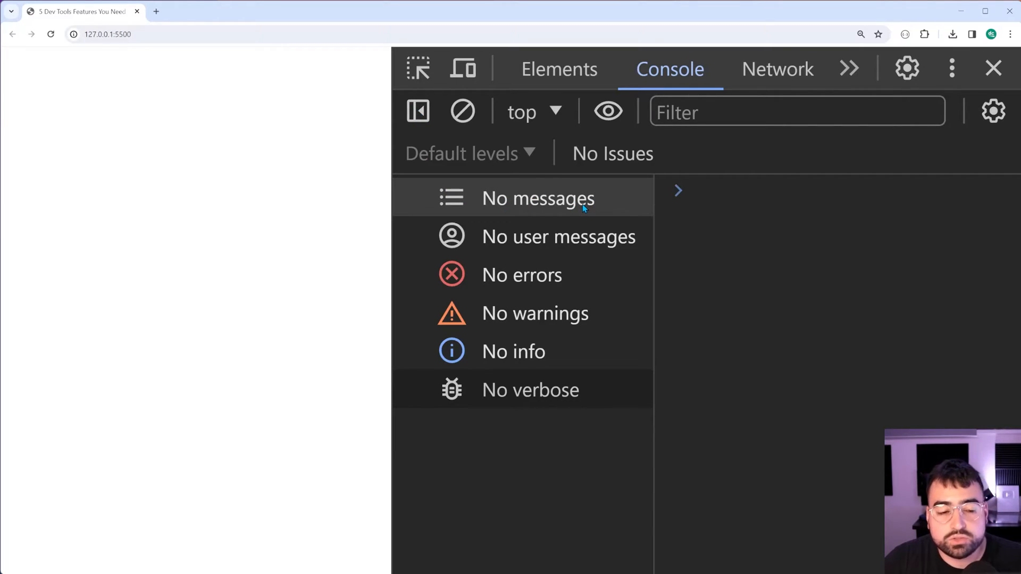
pyautogui.click(537, 197)
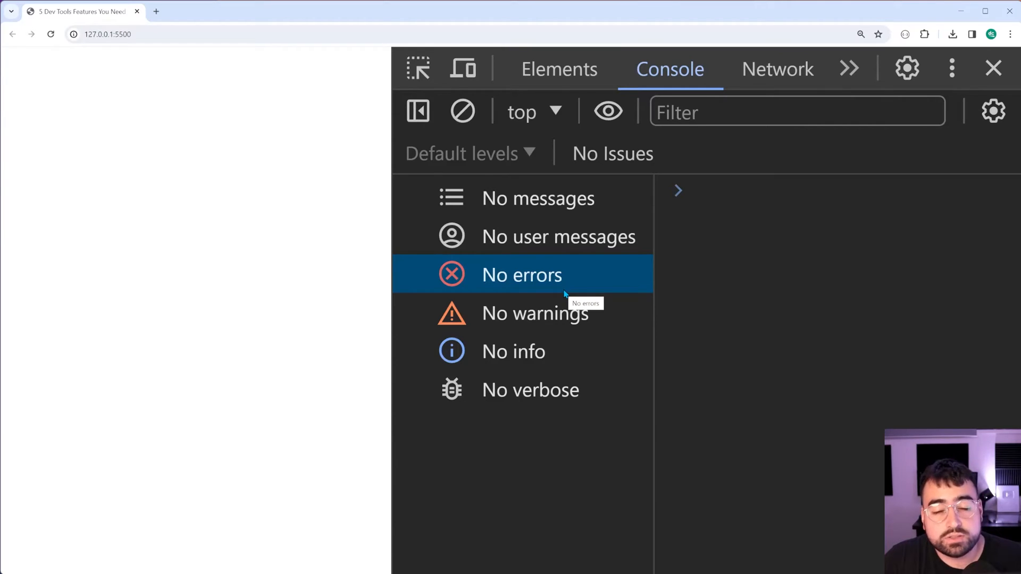
pyautogui.click(536, 313)
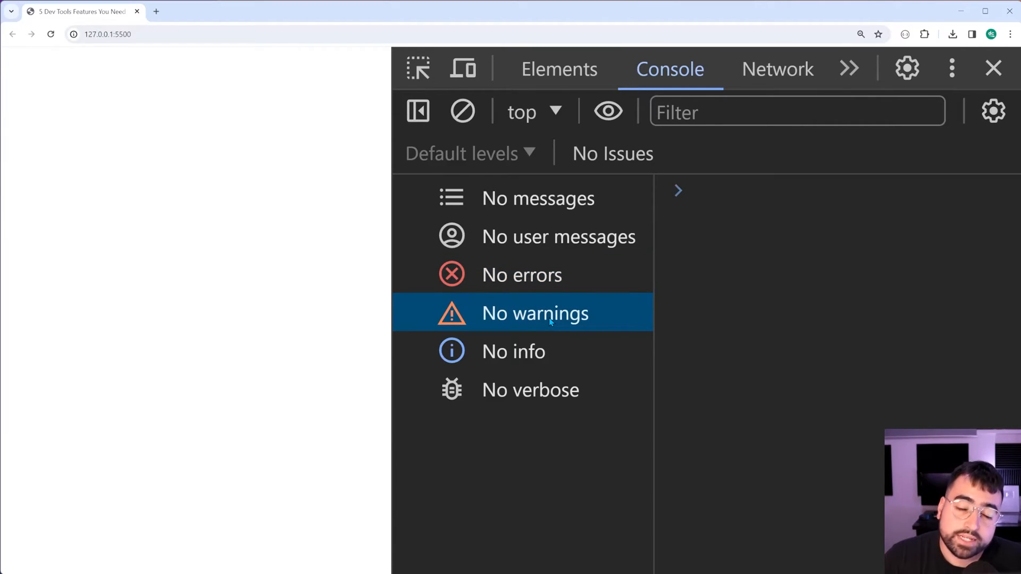
pyautogui.moveTo(507, 363)
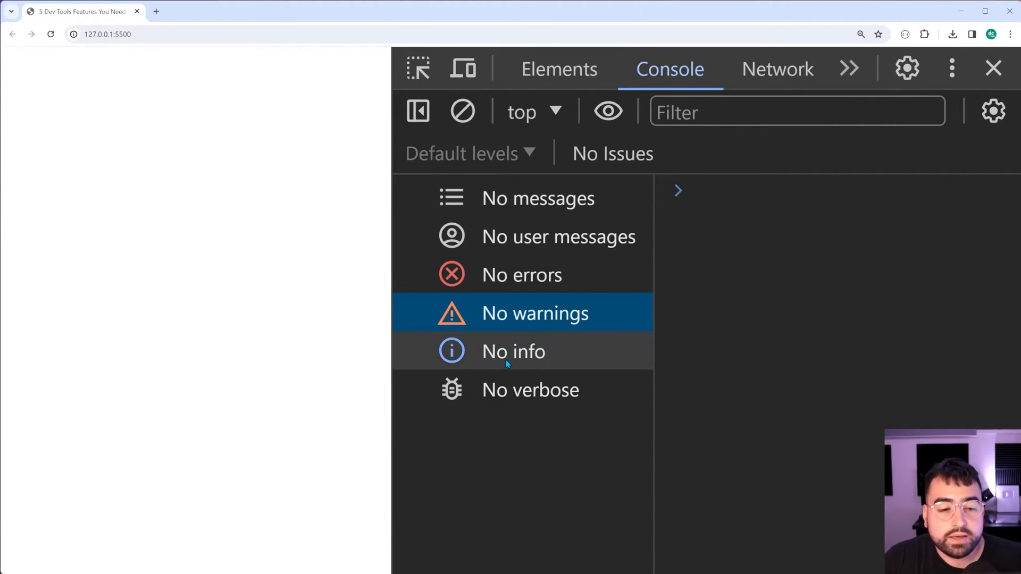
pyautogui.click(513, 351)
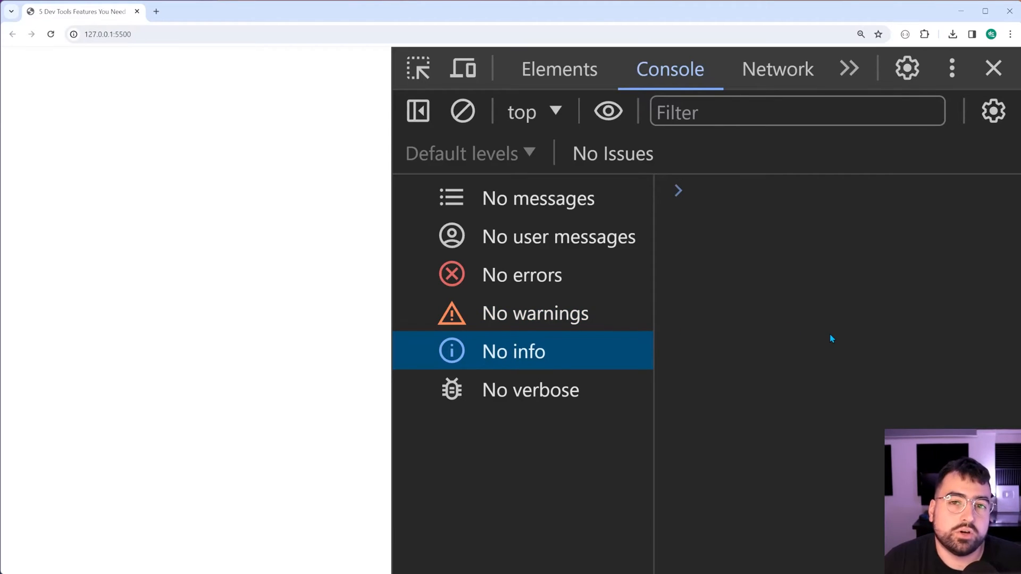
pyautogui.moveTo(595, 374)
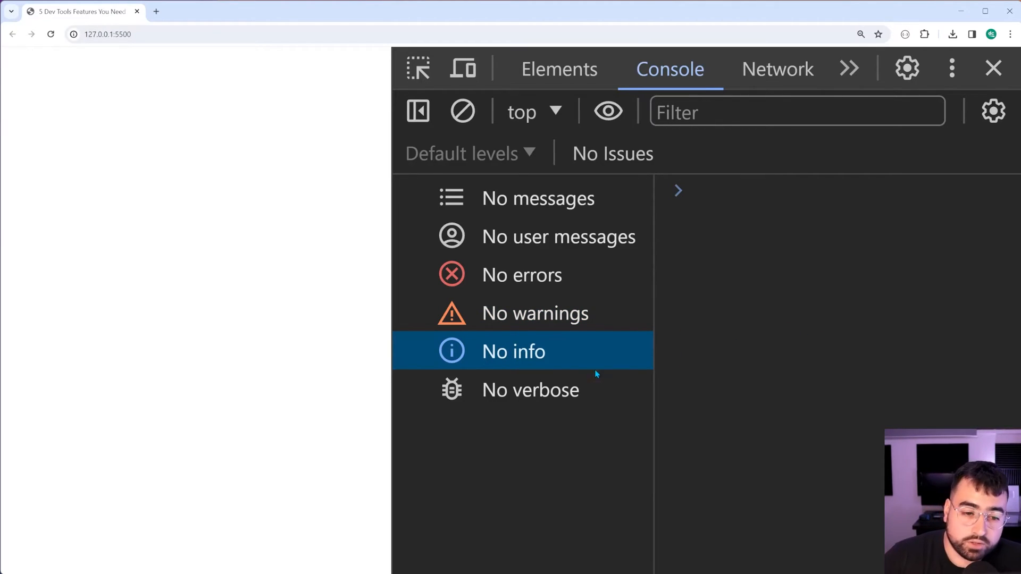
pyautogui.click(530, 389)
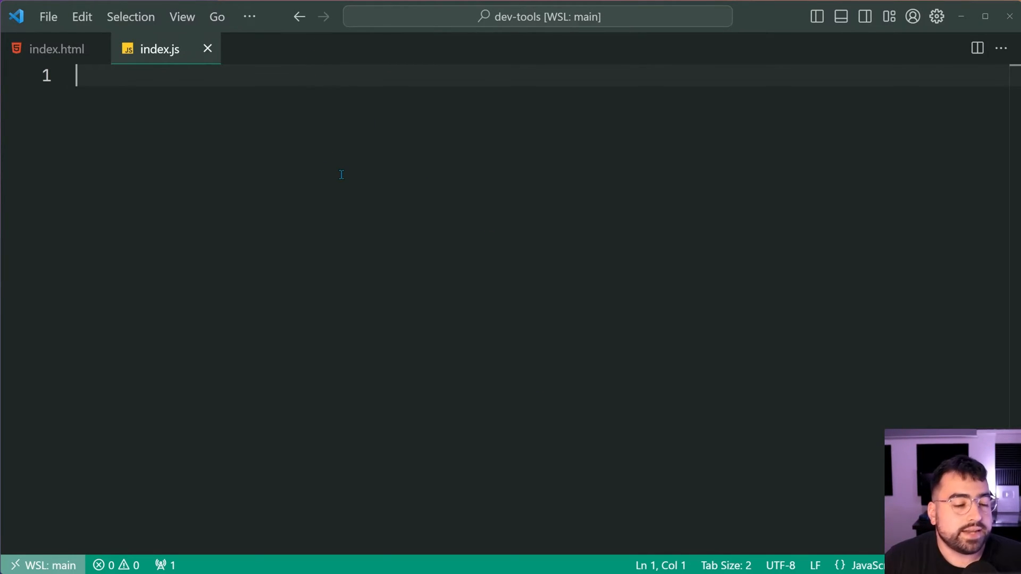
# Write console.log, console.warn, console.error and console.info calls with message strings in index.js.
pyautogui.write('console.log("Test message");')
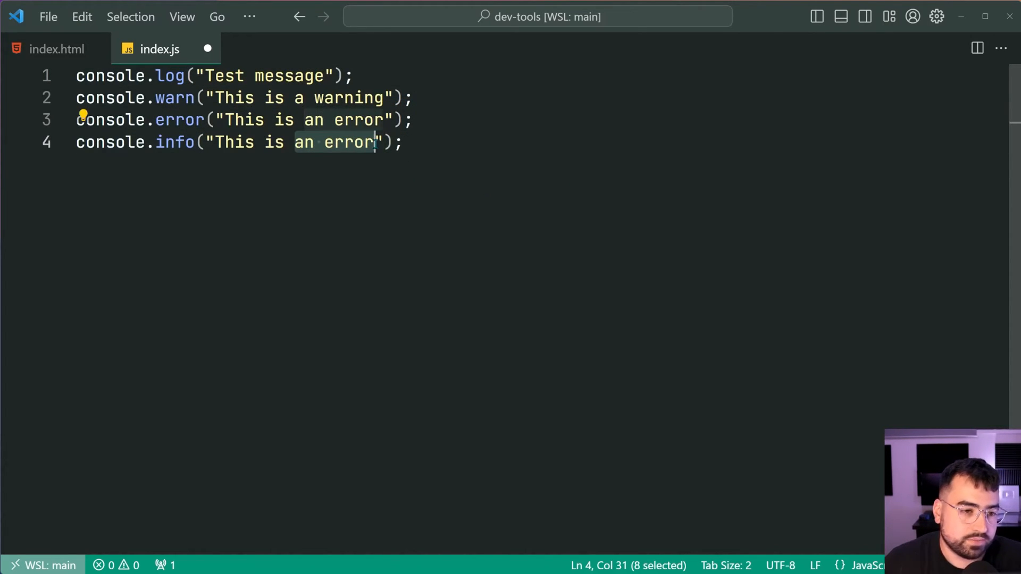
pyautogui.write('info me')
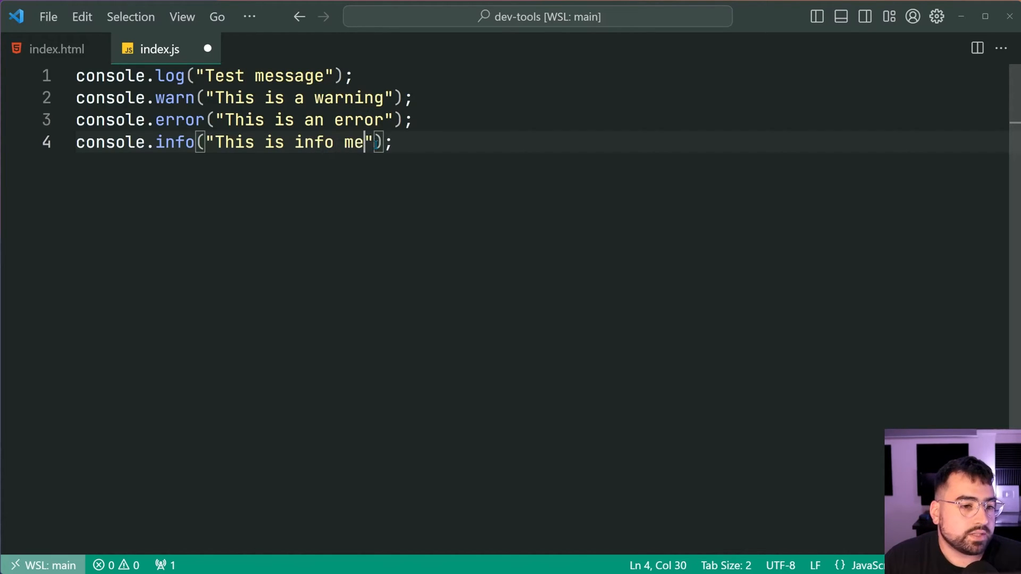
pyautogui.write('ssage')
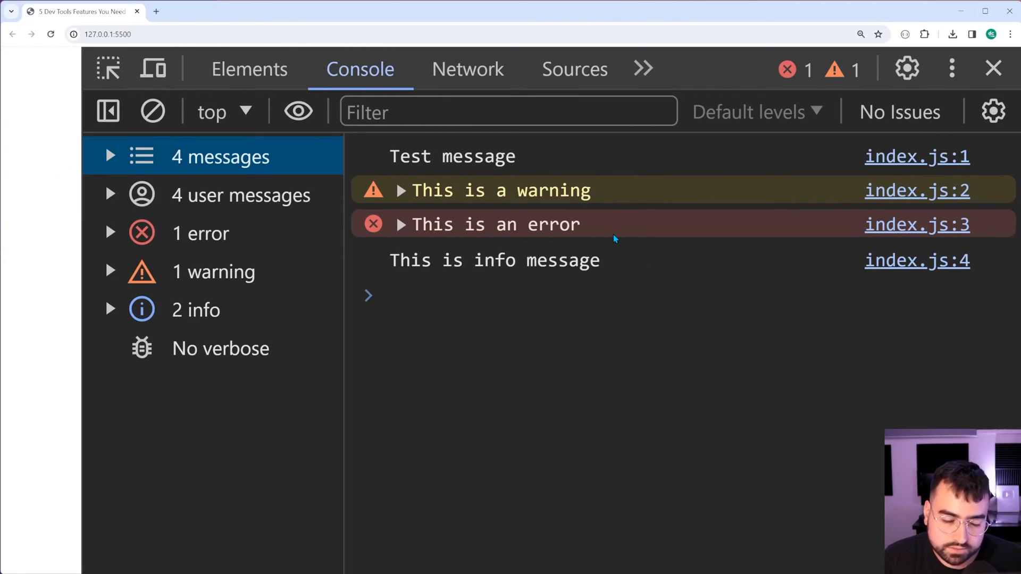
# View all 4 user messages, then the 1 error, 1 warning and finally the 2 info messages.
pyautogui.click(240, 194)
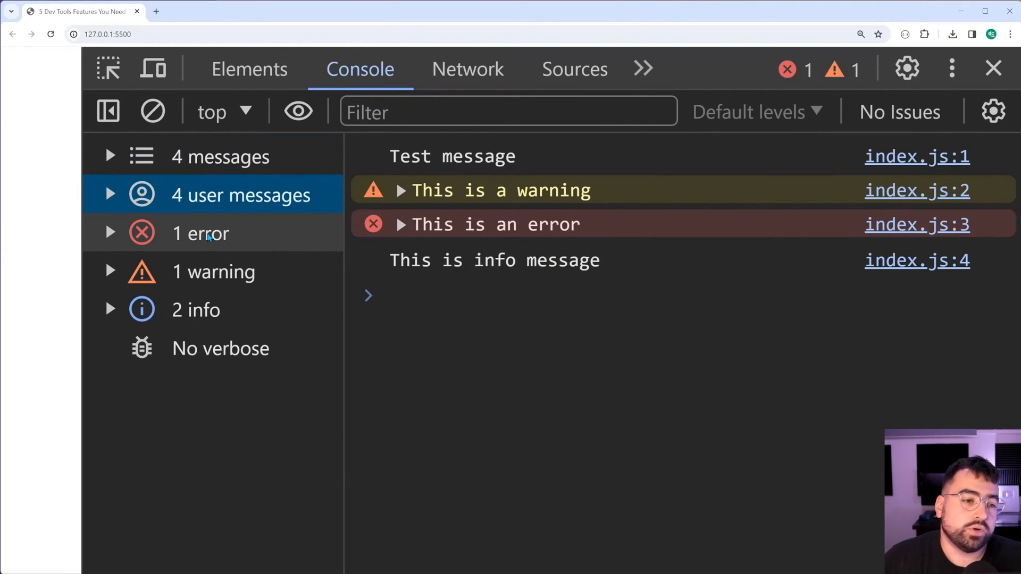
pyautogui.click(200, 233)
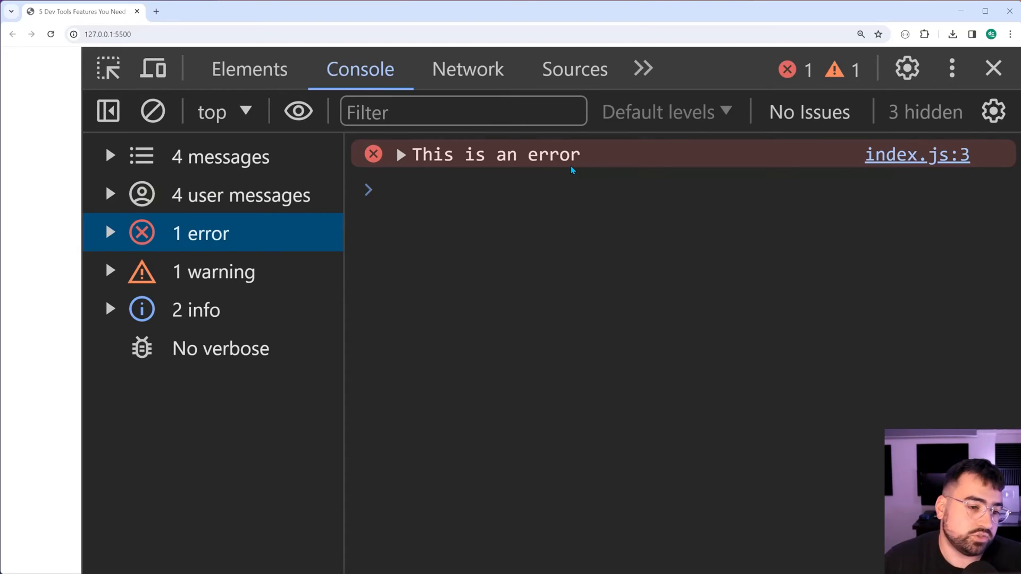
pyautogui.click(213, 272)
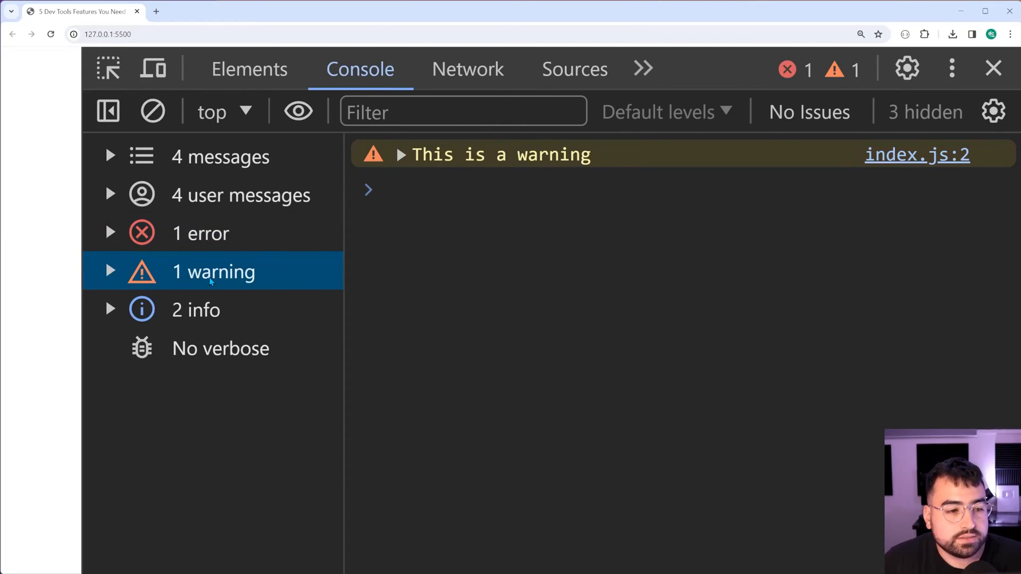
pyautogui.click(195, 309)
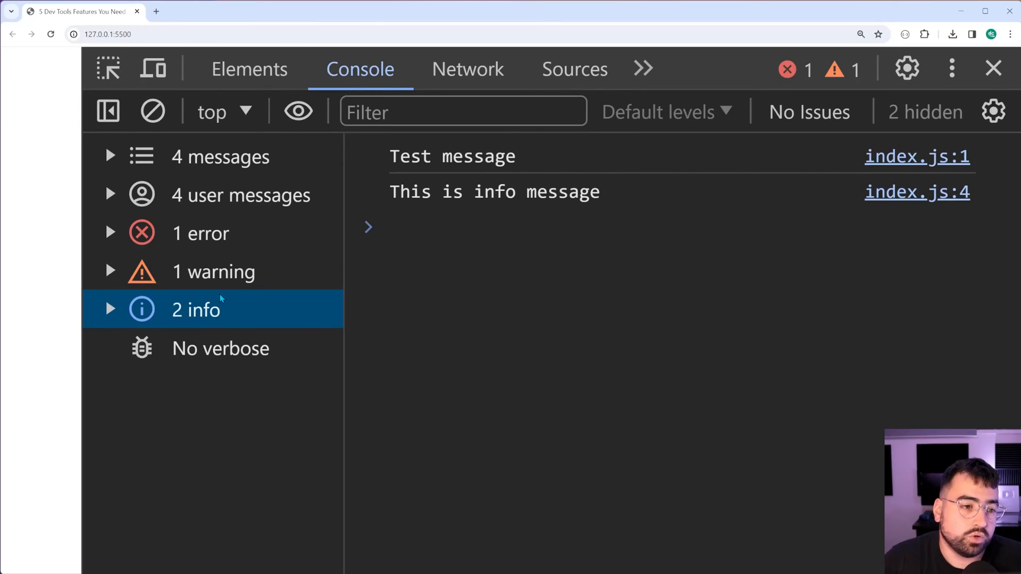
pyautogui.moveTo(615, 347)
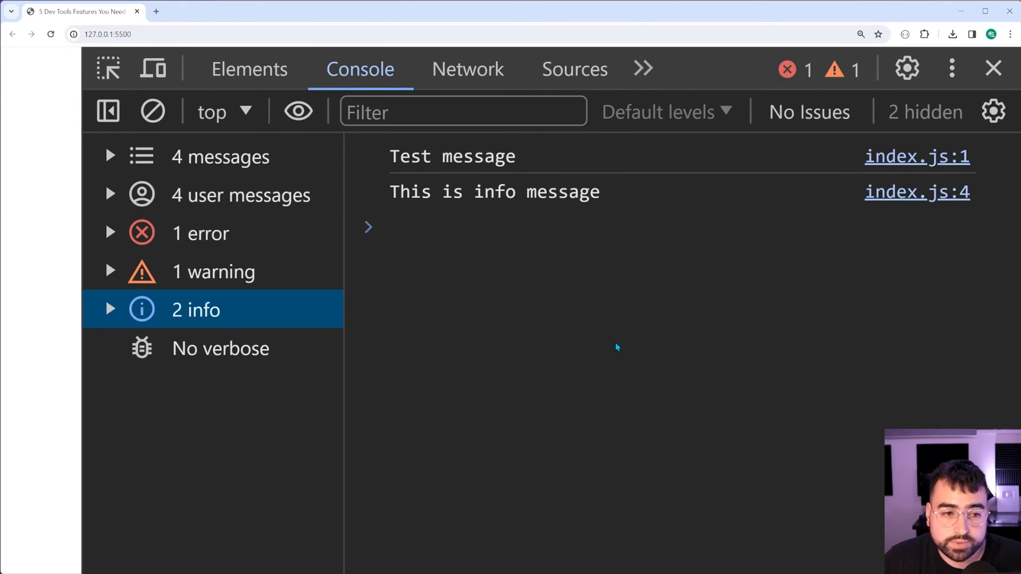